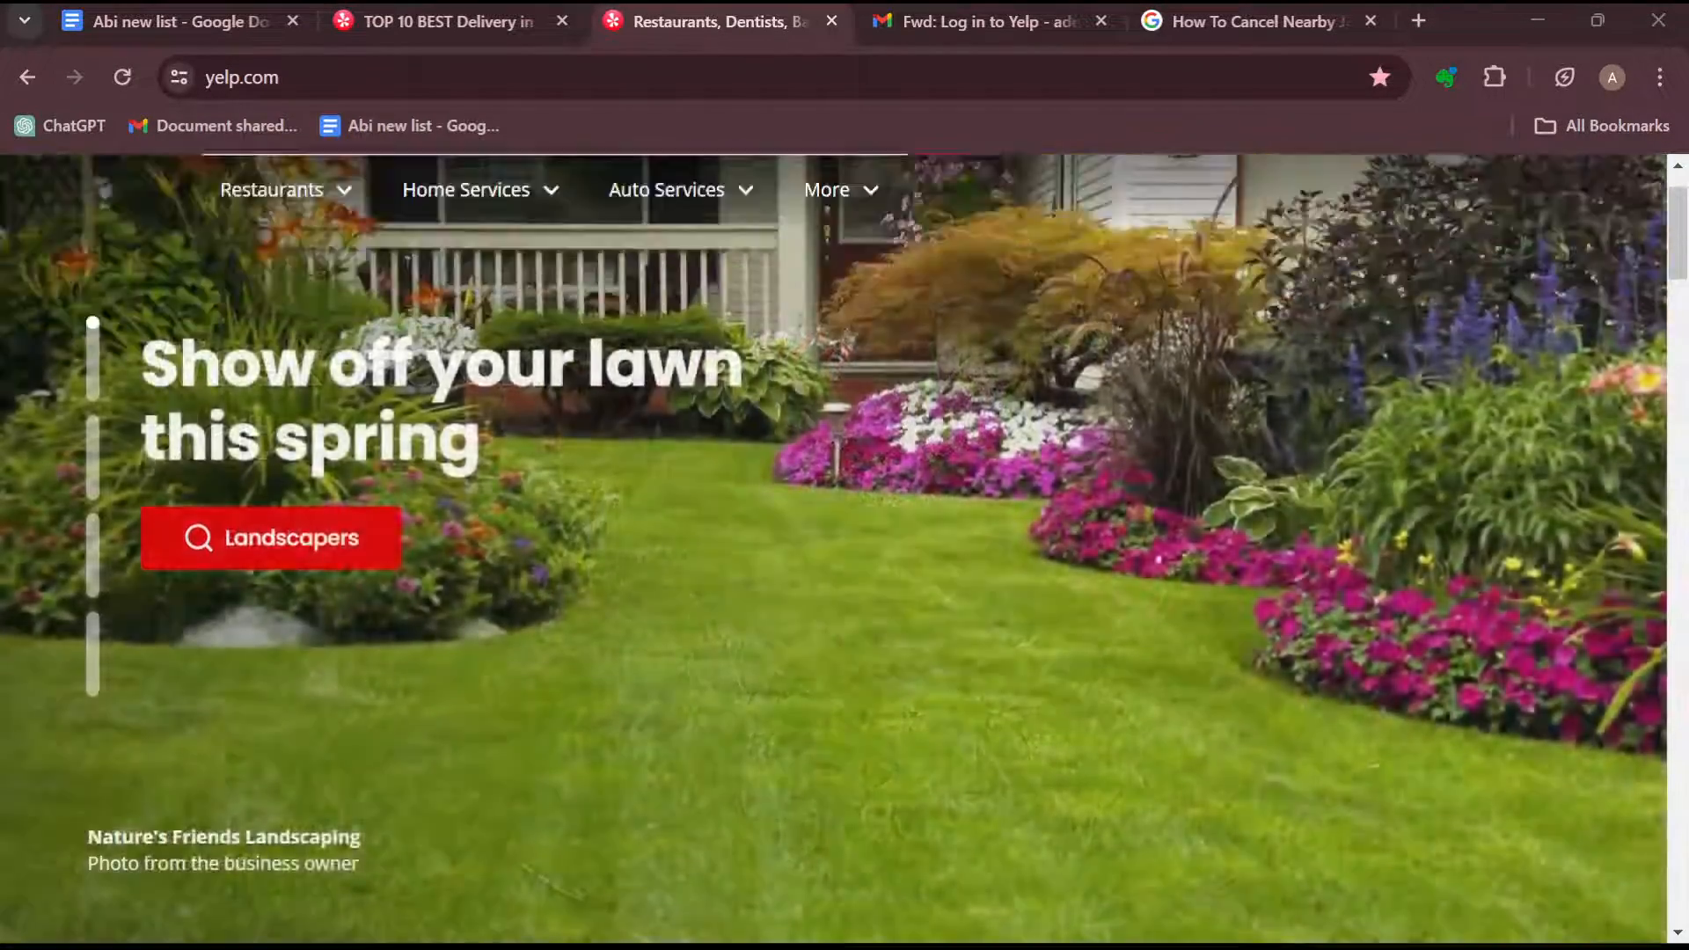
# Search Yelp for Restaurants in San Francisco, CA and browse the results list
pyautogui.scroll(-3)
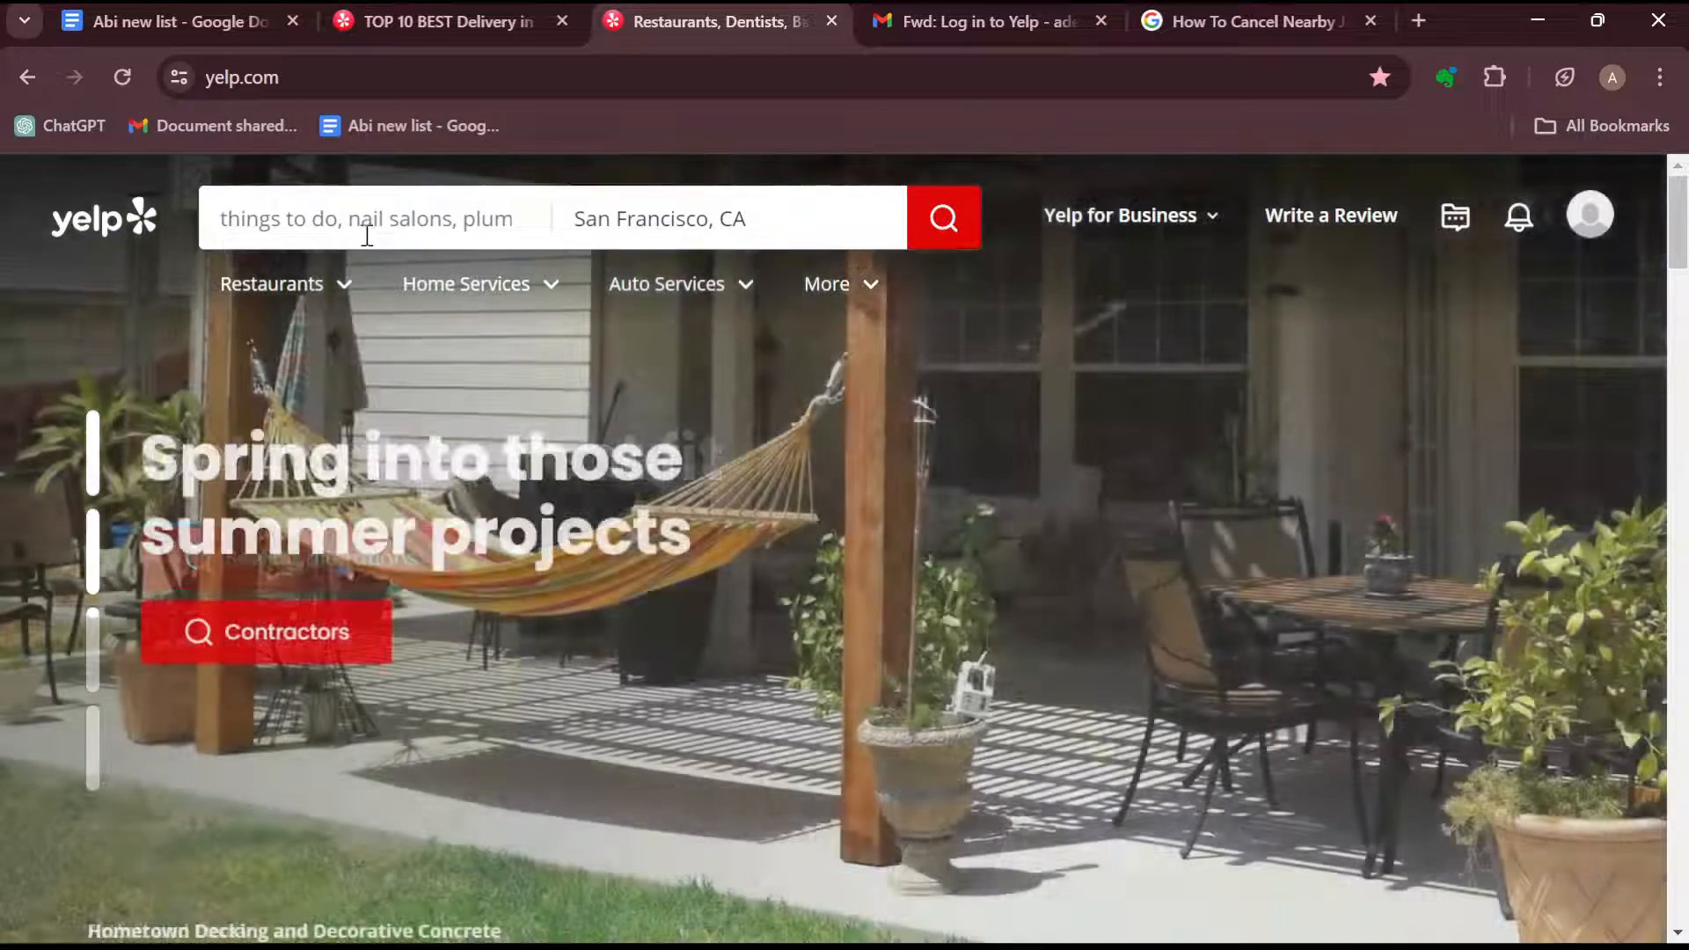
pyautogui.click(366, 218)
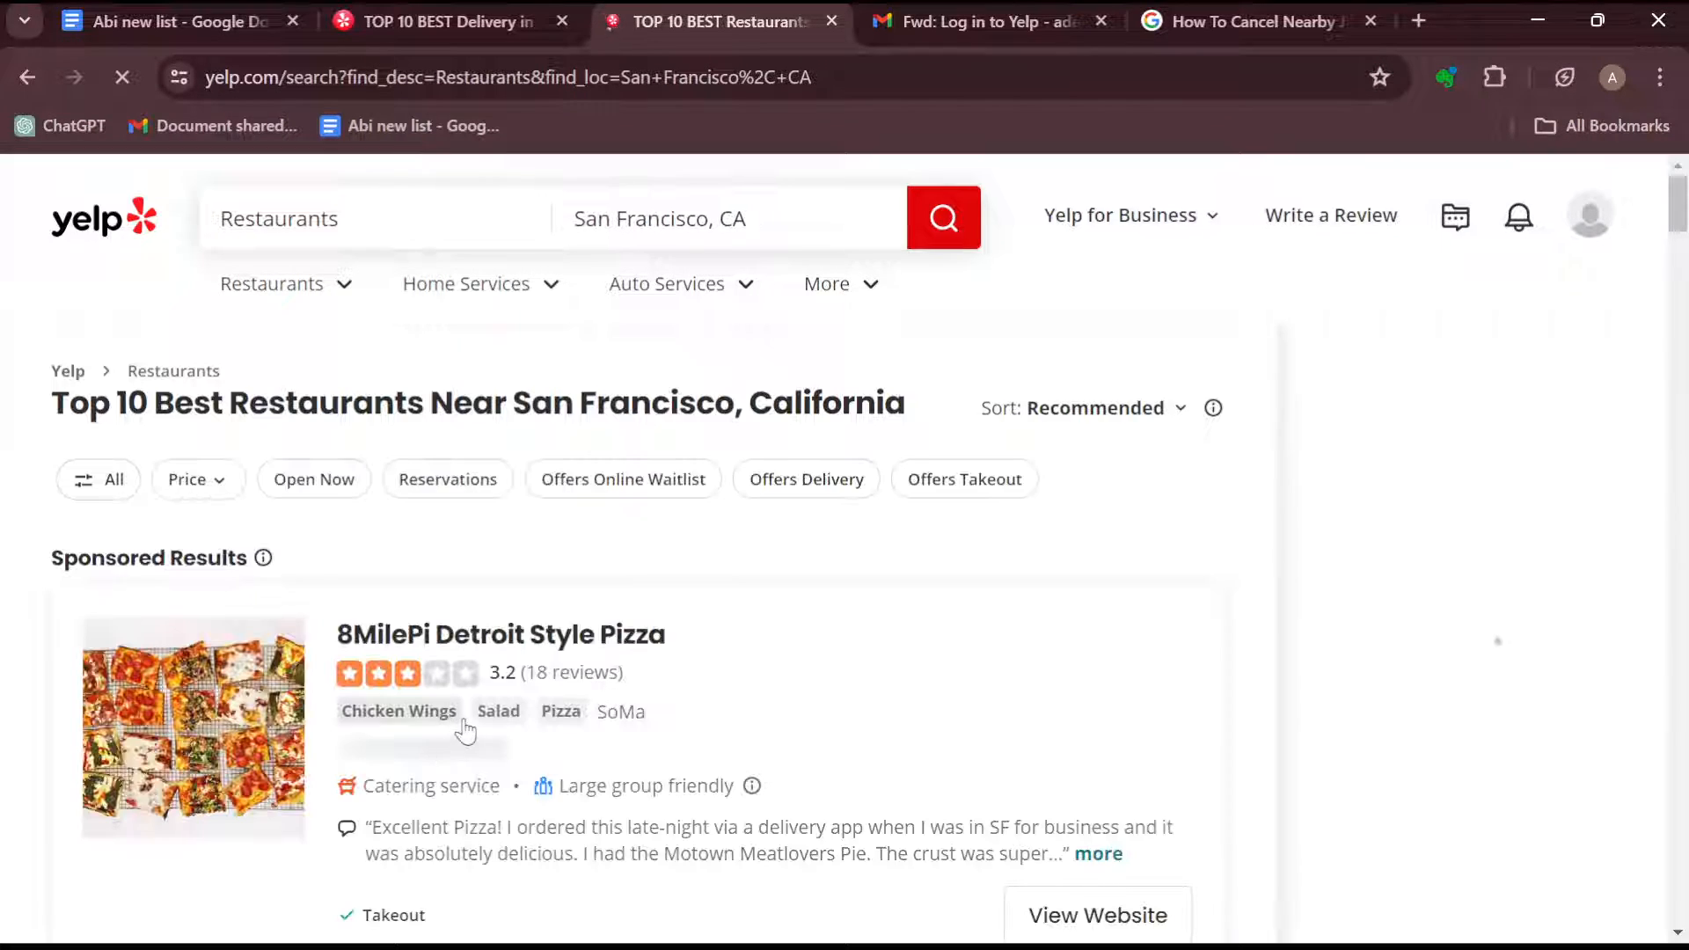
pyautogui.scroll(-3)
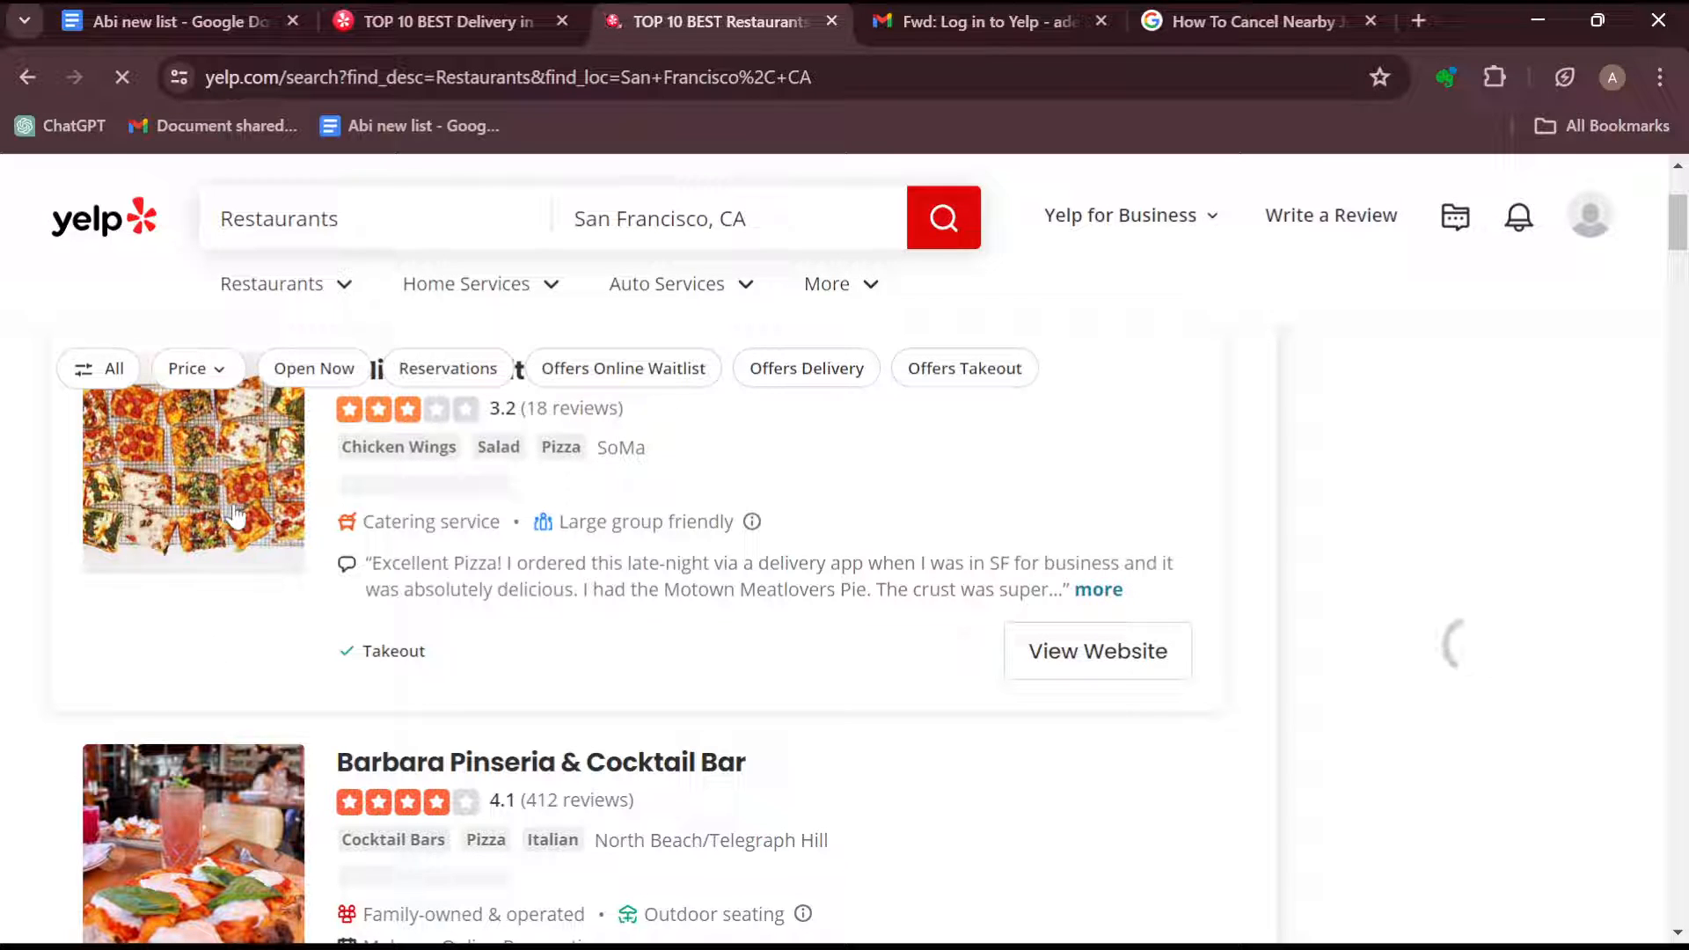
# View the 8MilePi Detroit Style Pizza page and scroll through its hours and Amenities
pyautogui.click(1419, 21)
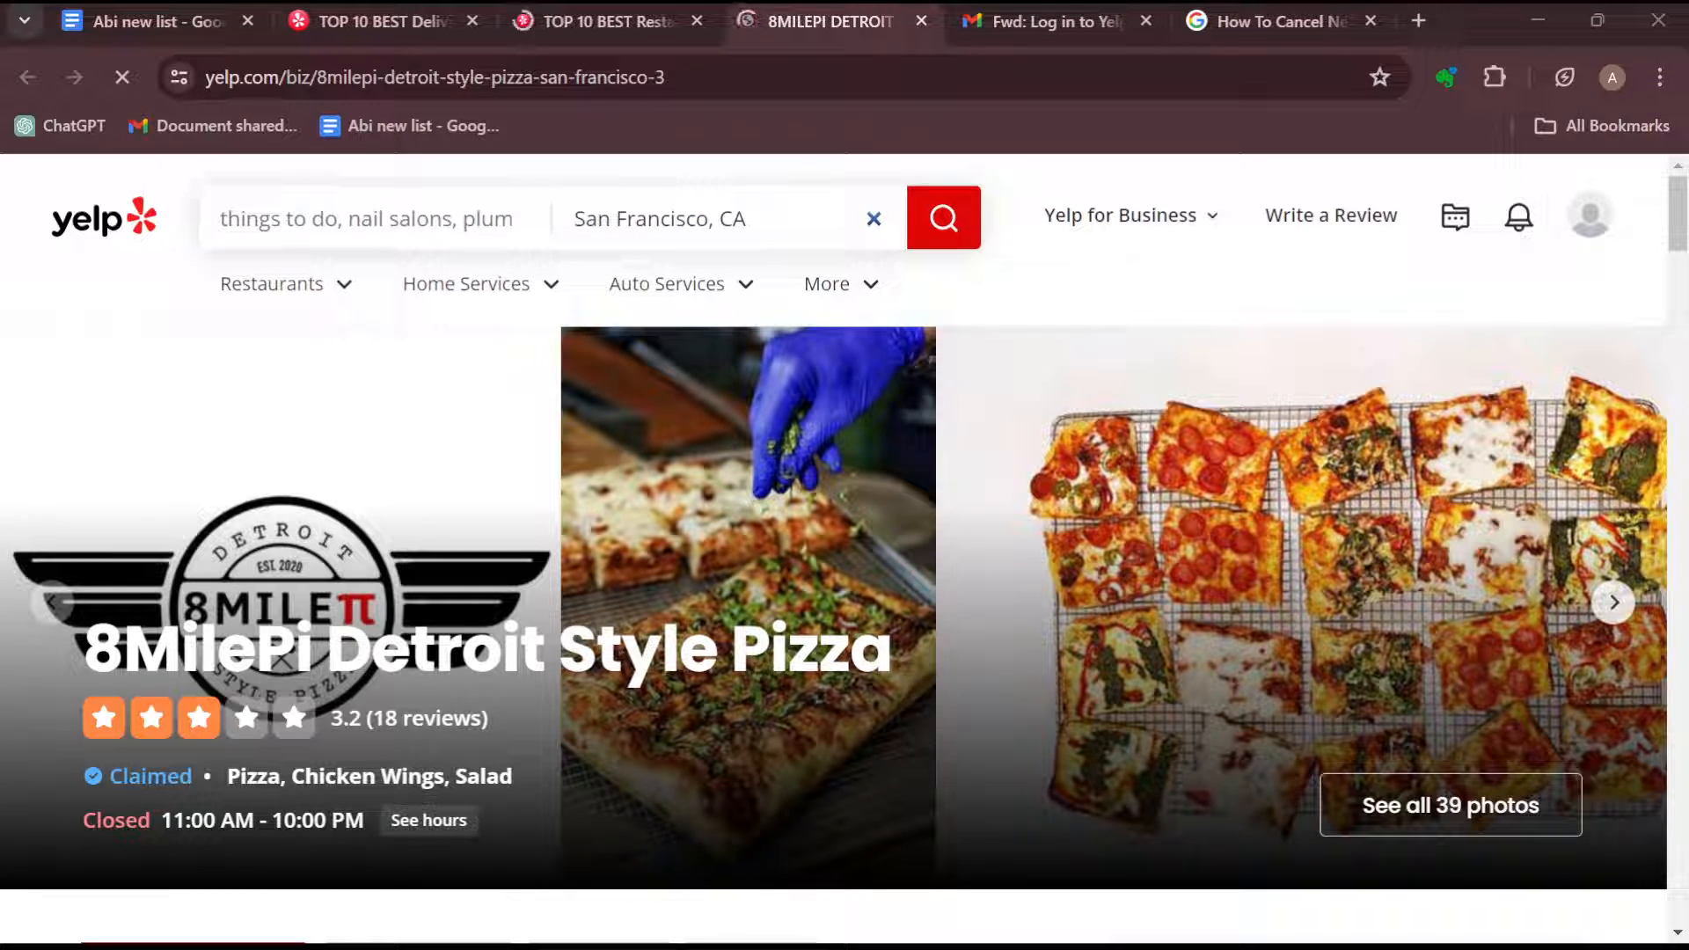
pyautogui.scroll(-3)
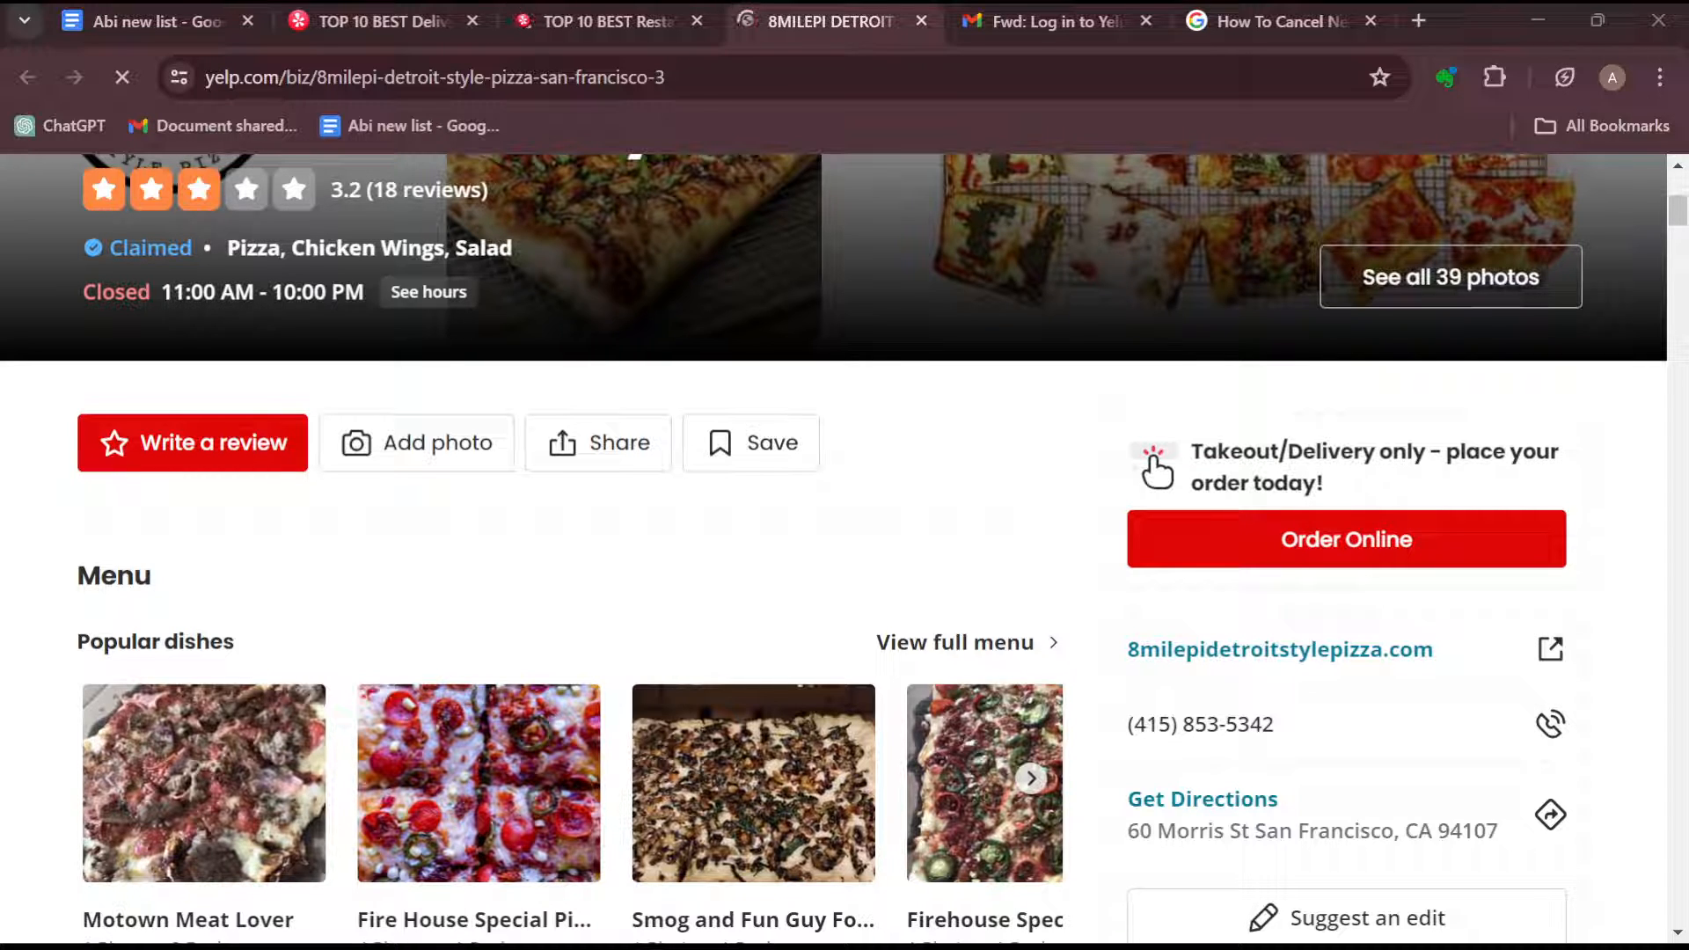
pyautogui.scroll(-3)
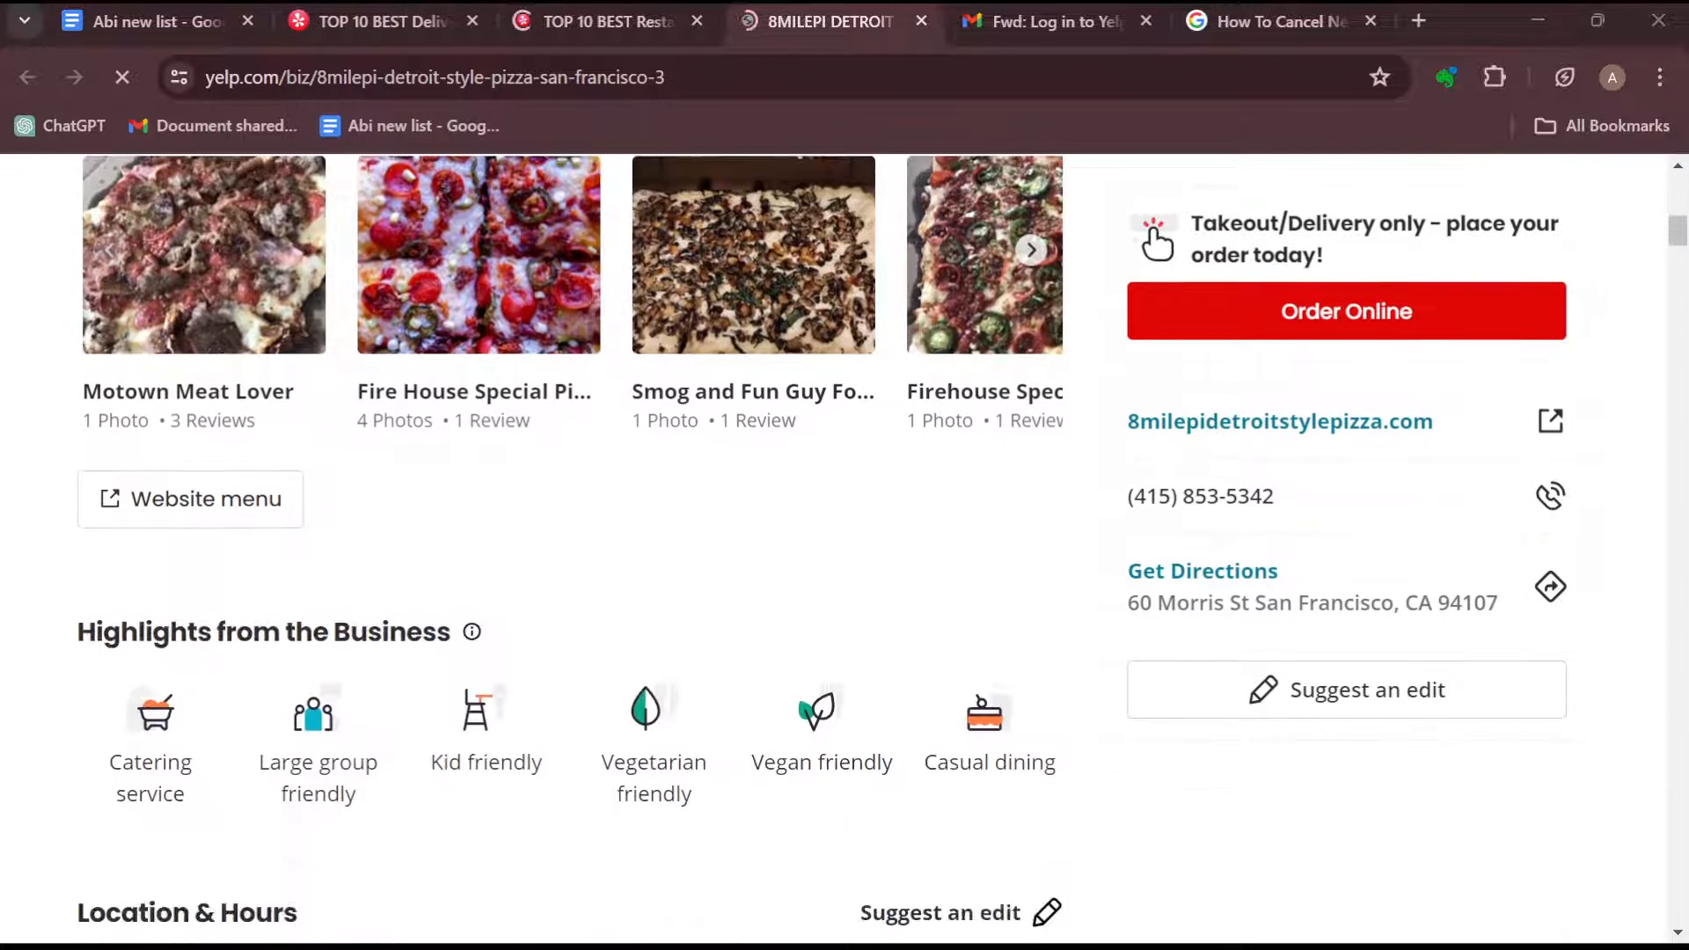
pyautogui.scroll(-3)
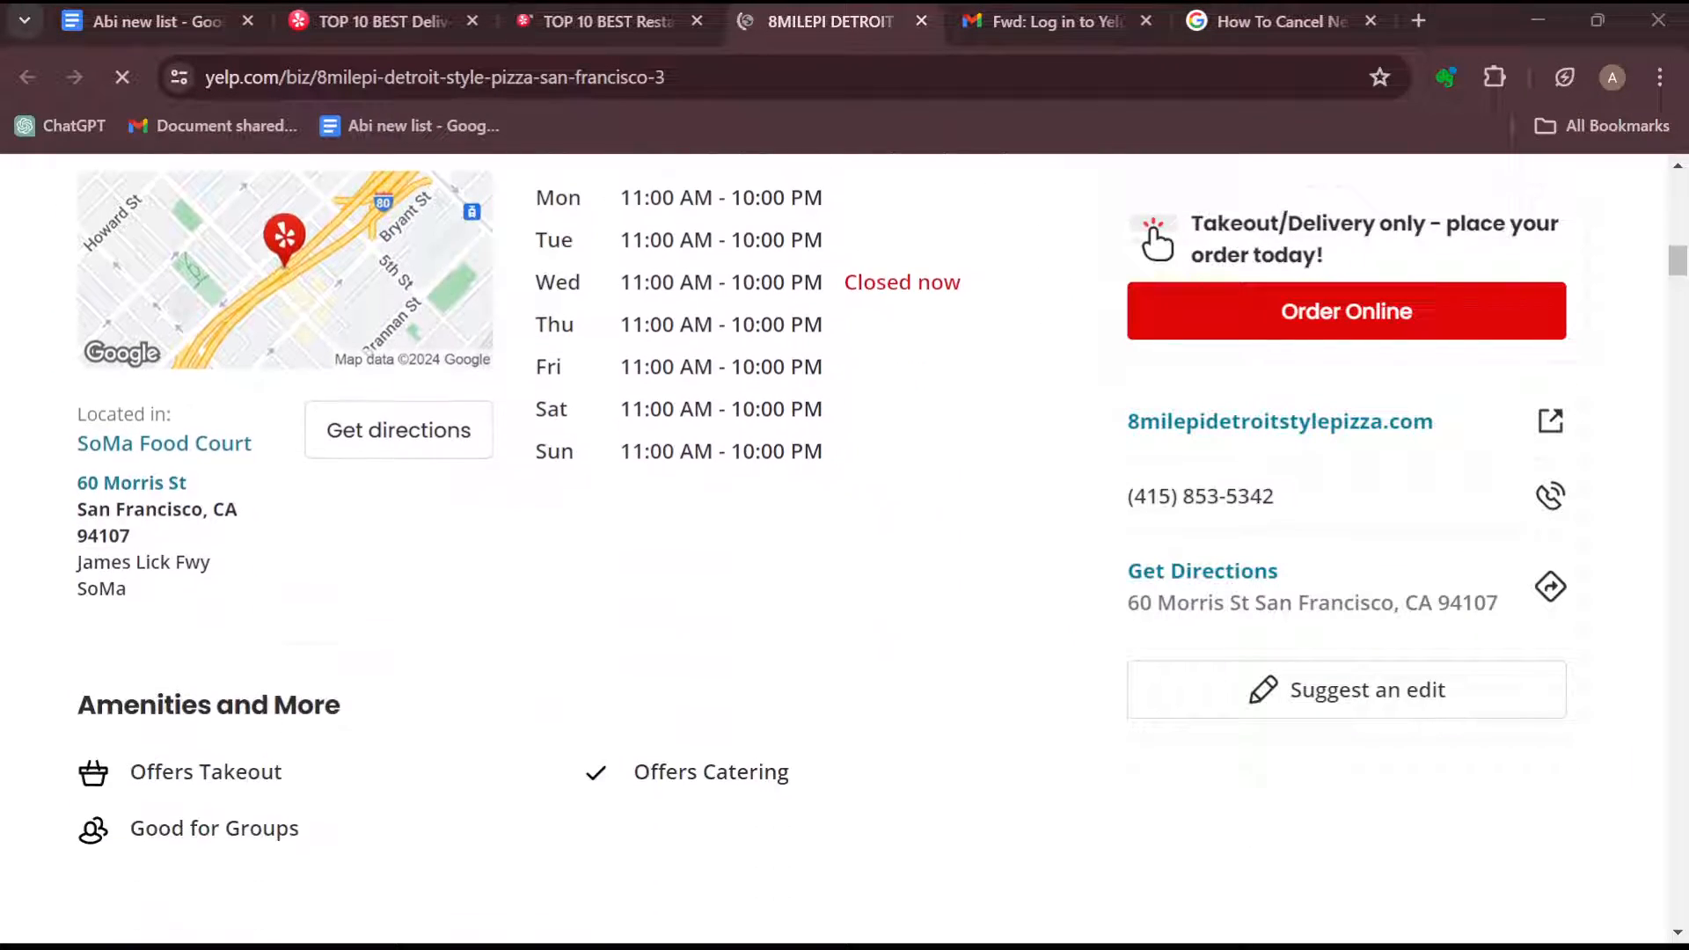
pyautogui.scroll(-3)
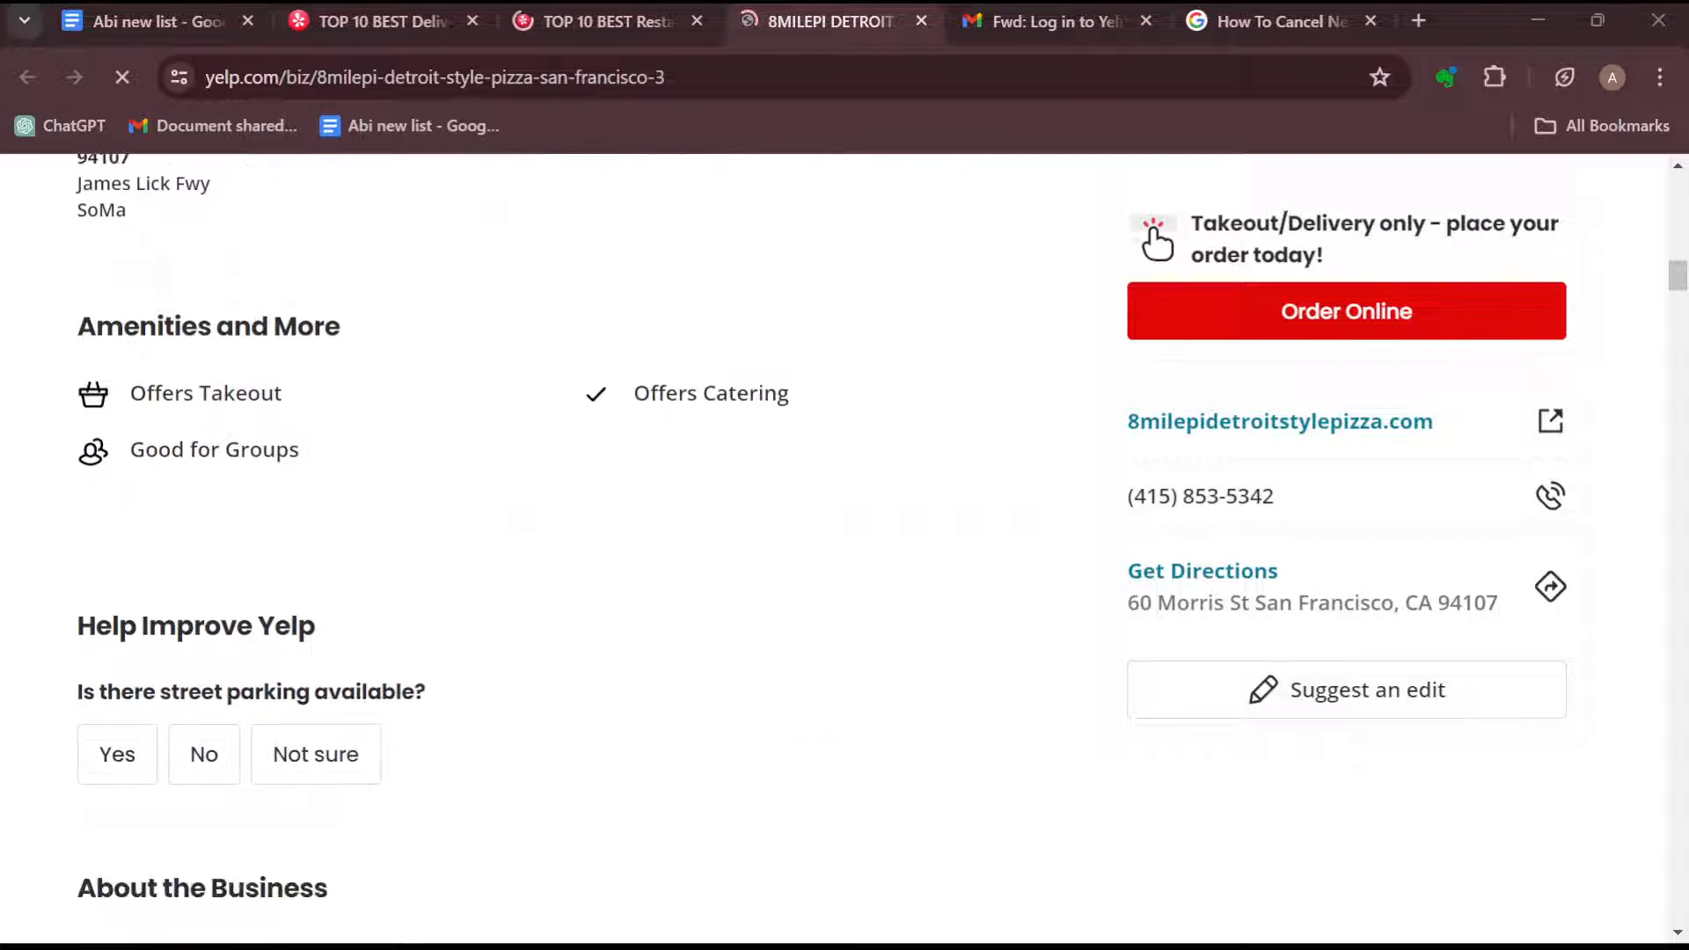
pyautogui.scroll(-3)
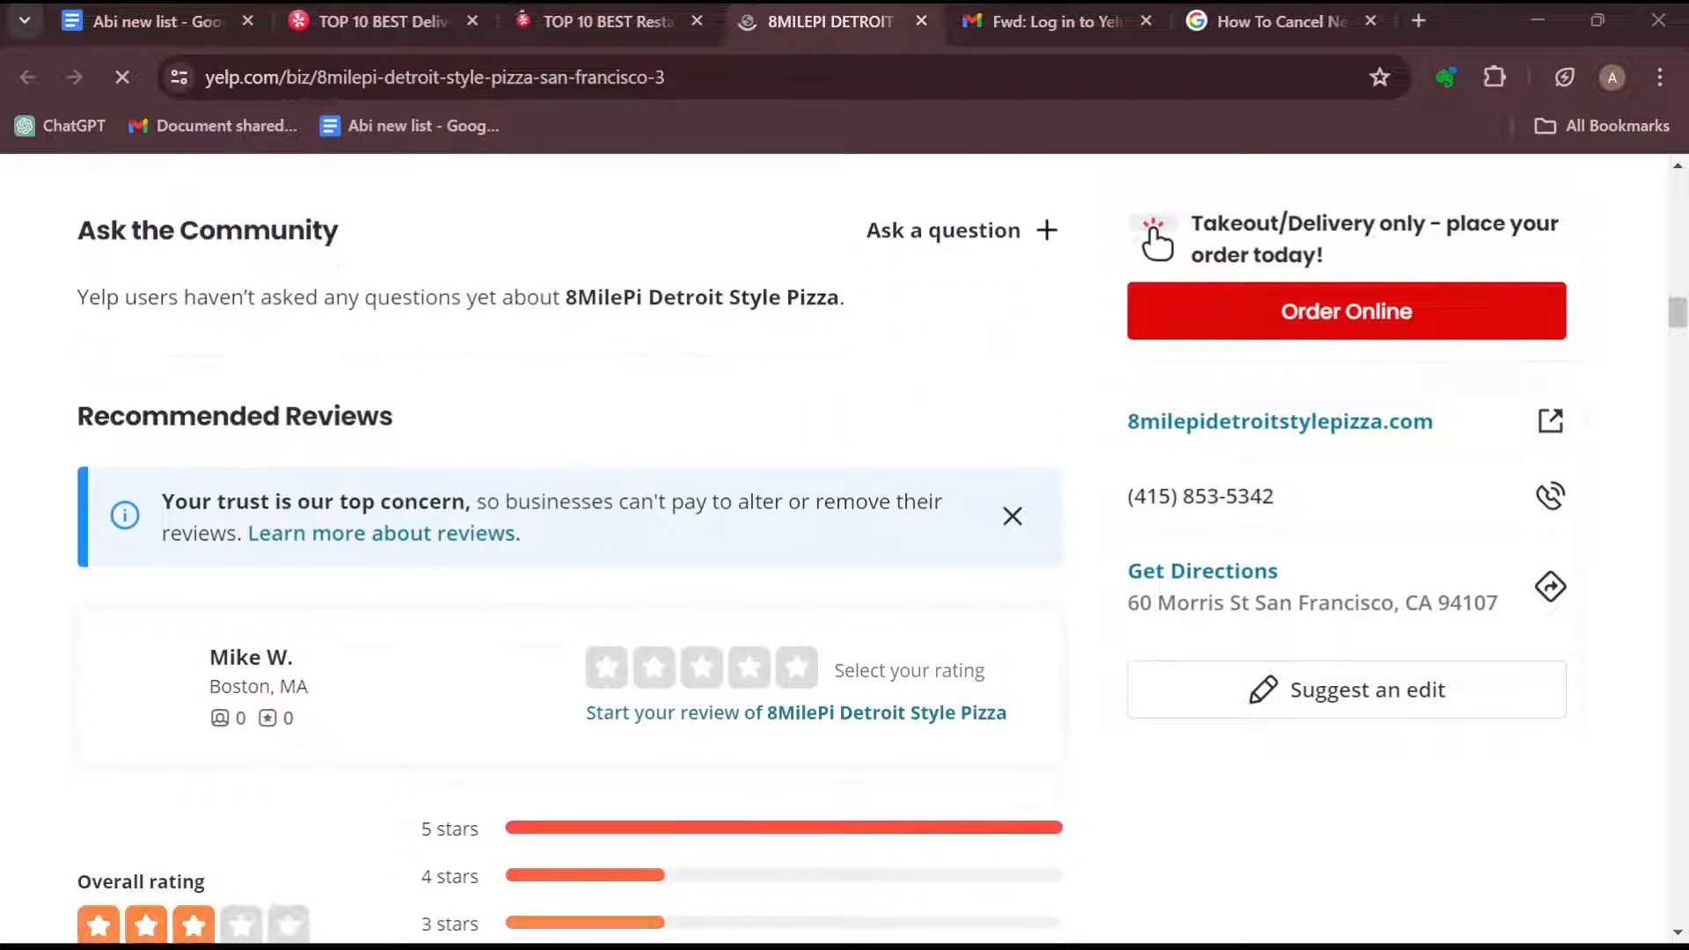
pyautogui.scroll(-3)
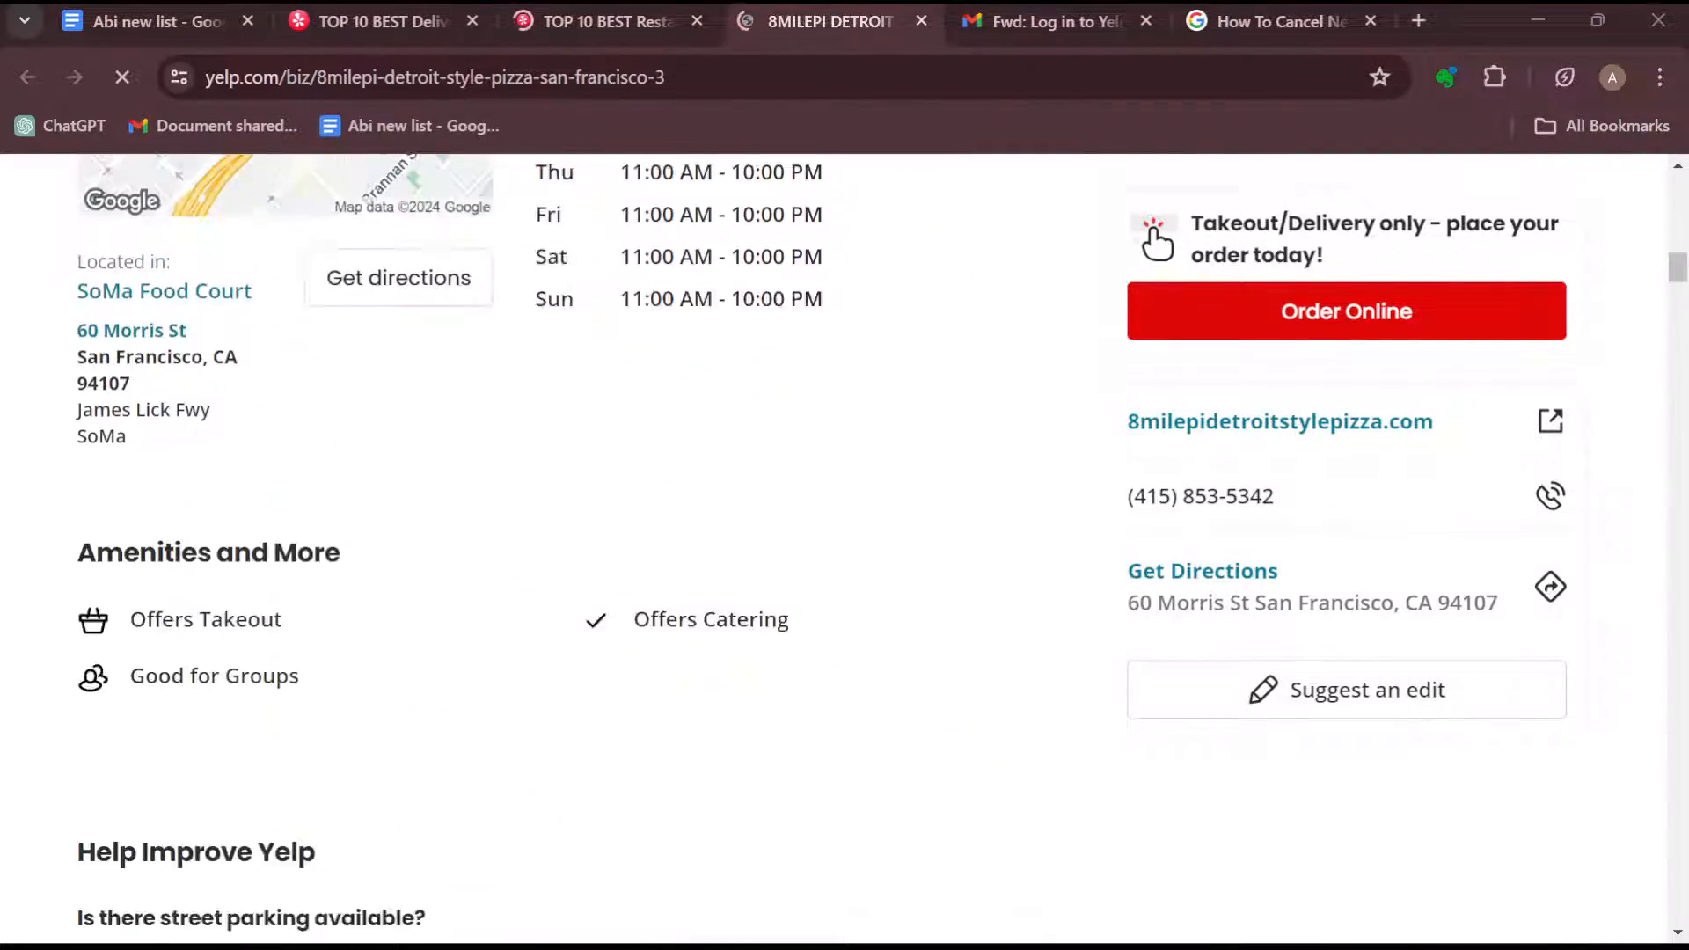
pyautogui.scroll(3)
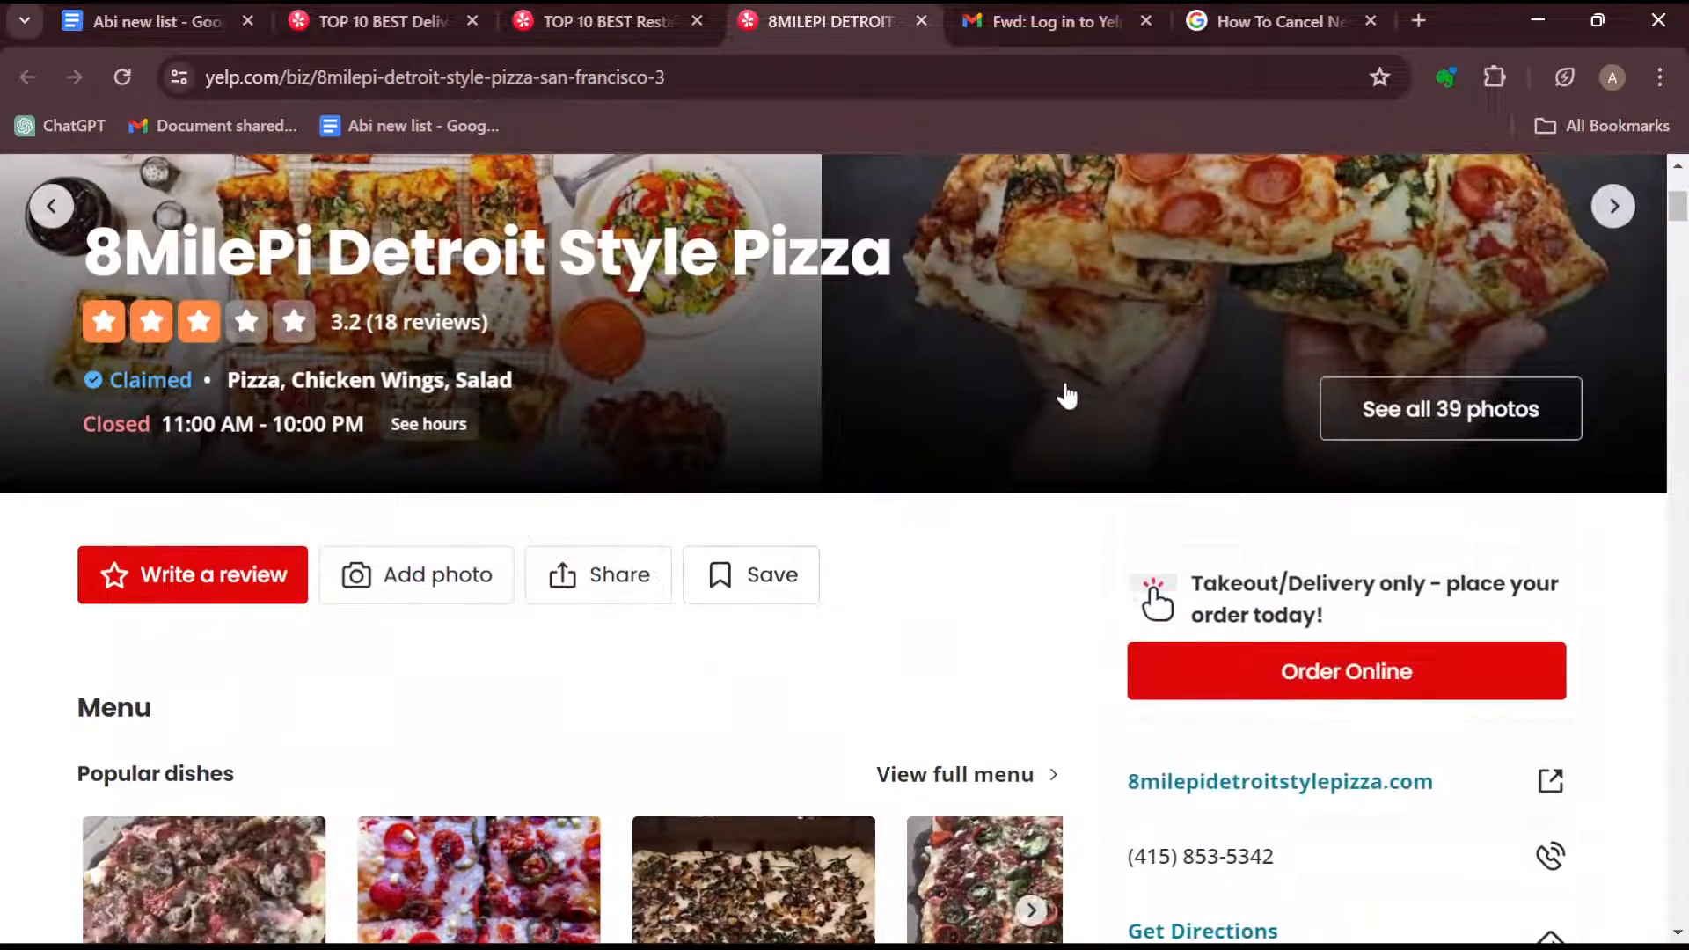
# Go back to the Top 10 Best Restaurants Near San Francisco results and scroll to Teakwood
pyautogui.scroll(3)
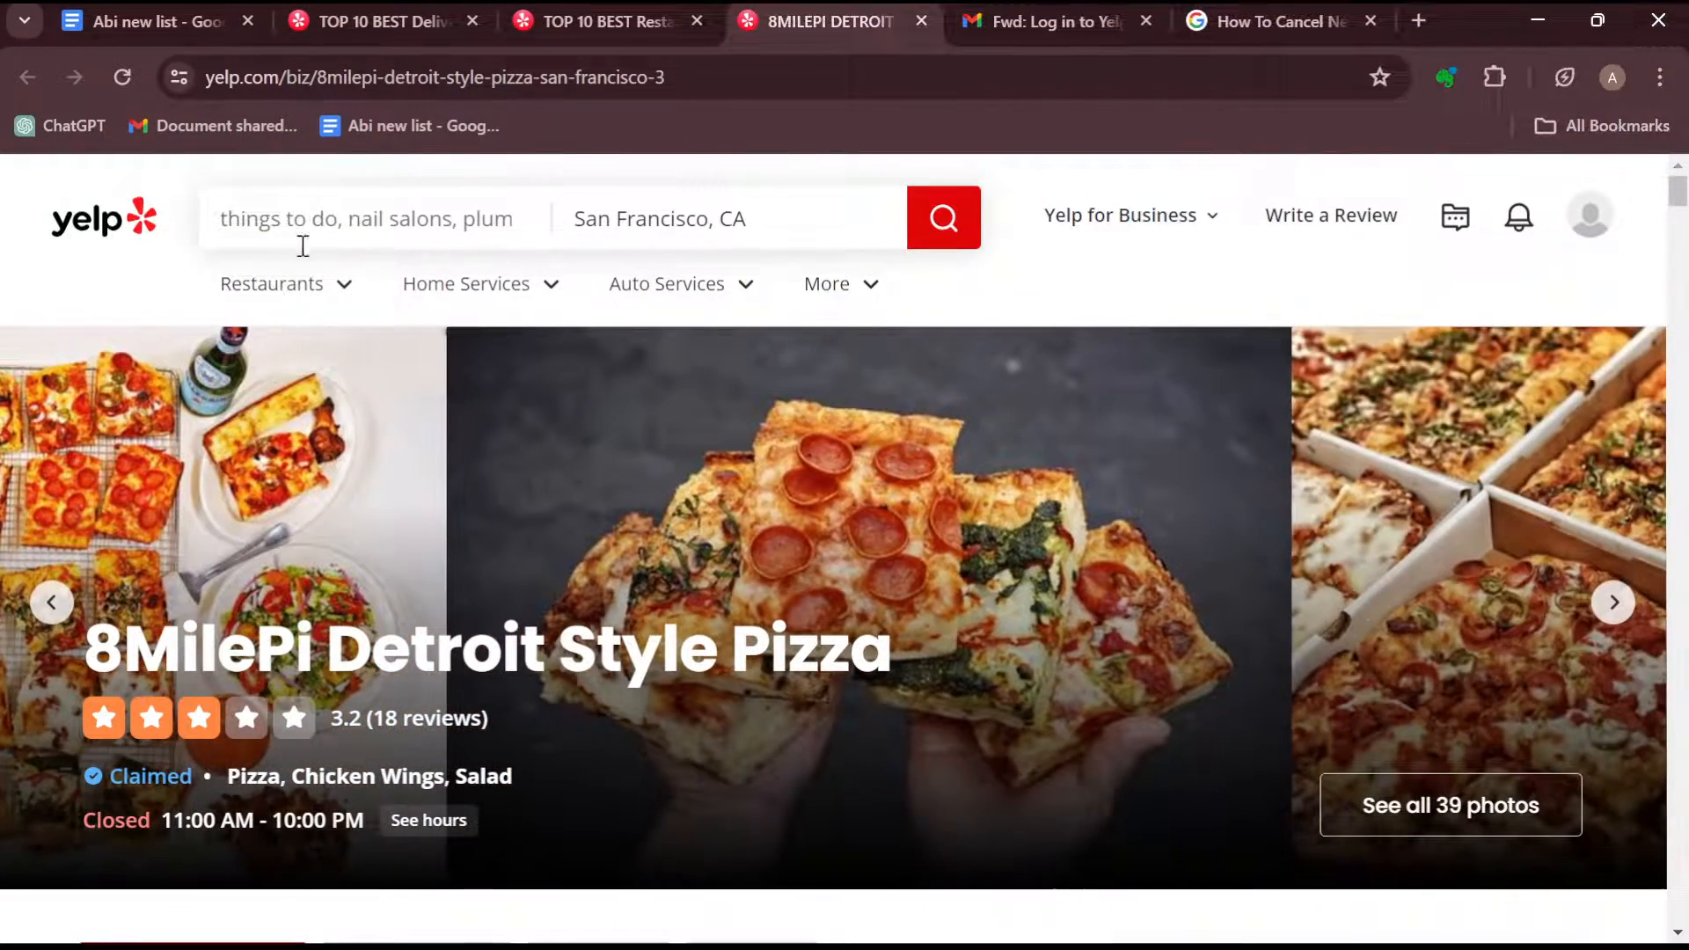
pyautogui.click(271, 283)
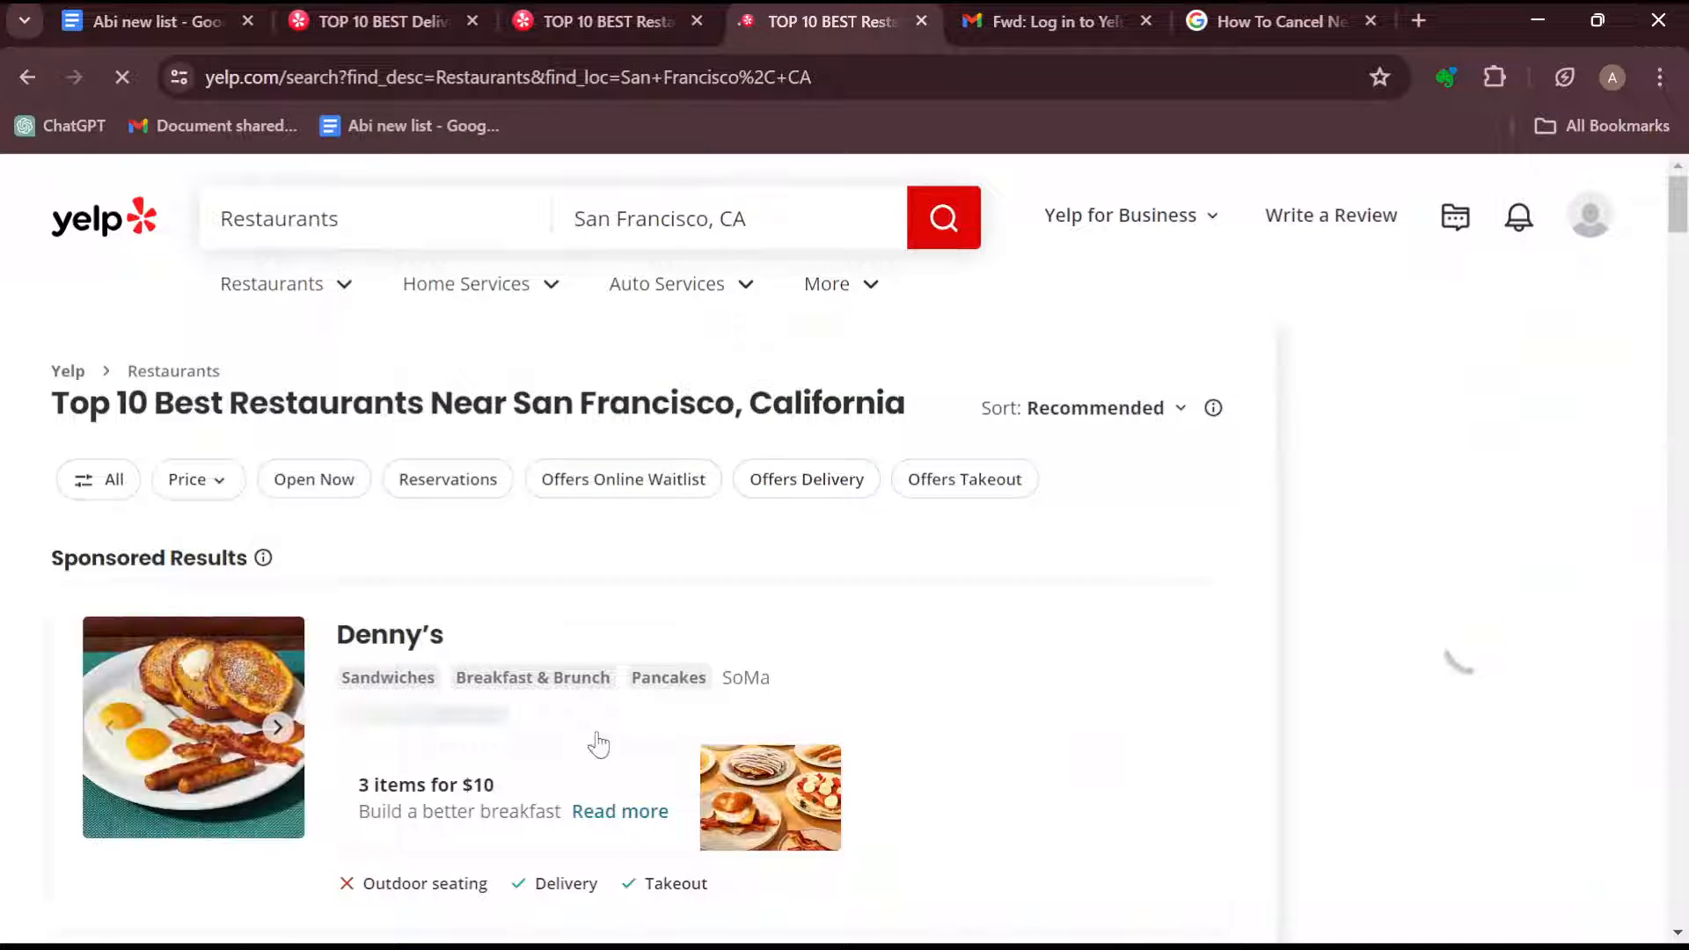
pyautogui.scroll(-3)
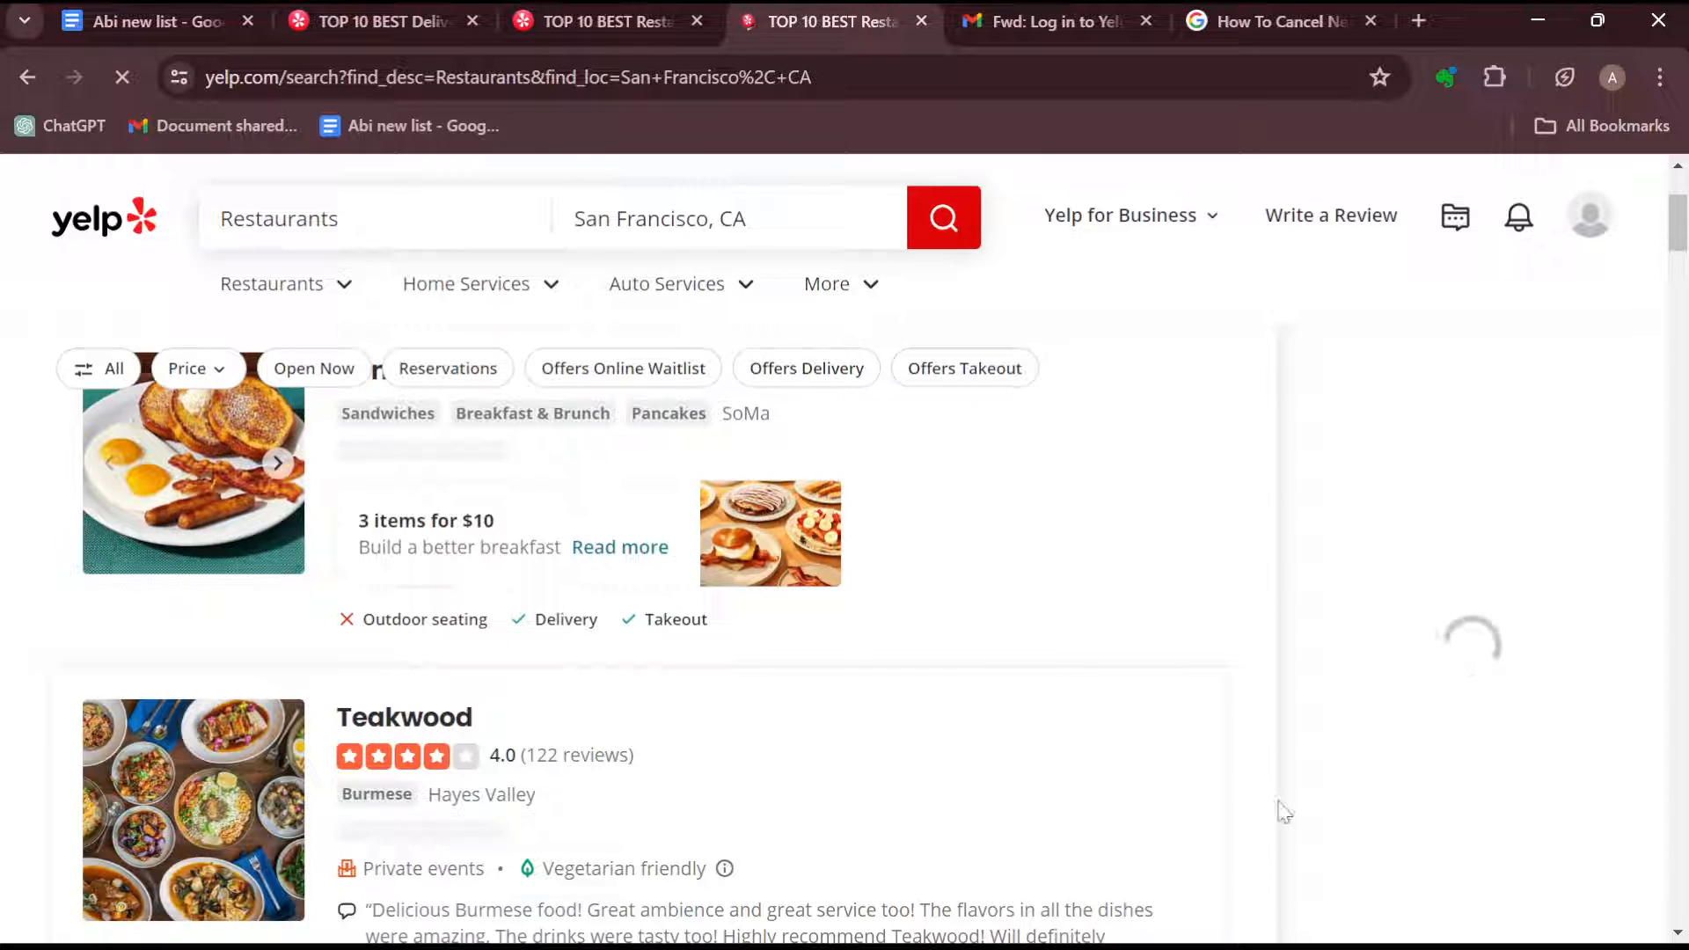
# View the Teakwood page with its 4.0 rating from 122 reviews and Burmese cuisine details
pyautogui.click(405, 717)
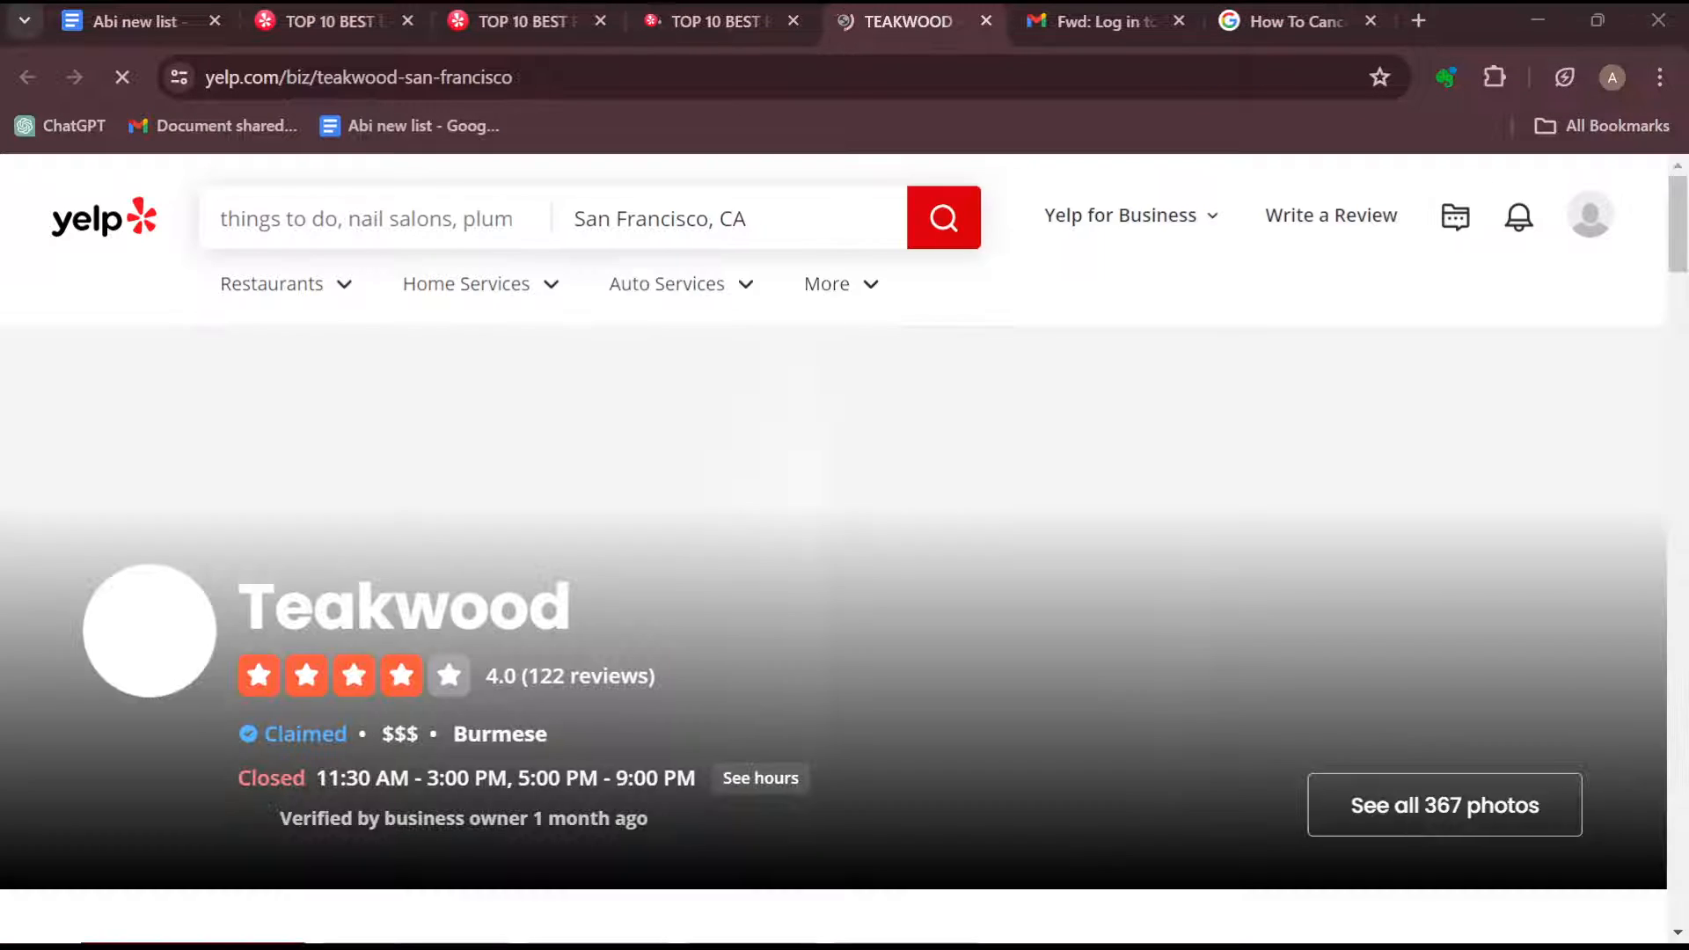
pyautogui.scroll(-3)
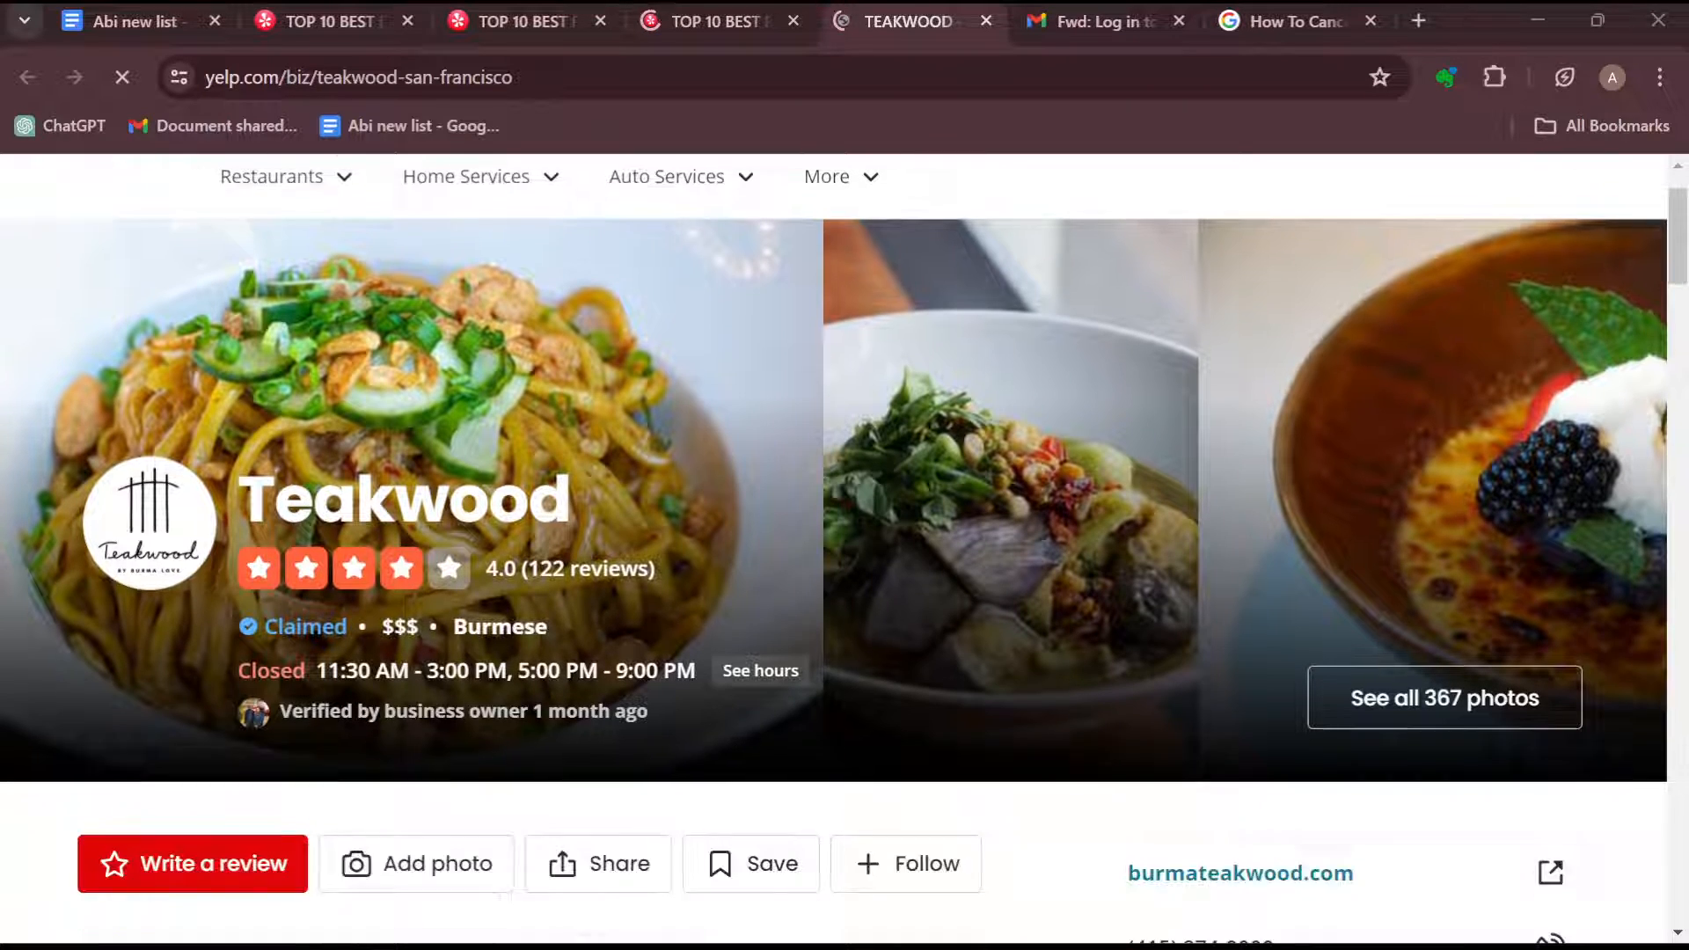
pyautogui.scroll(-3)
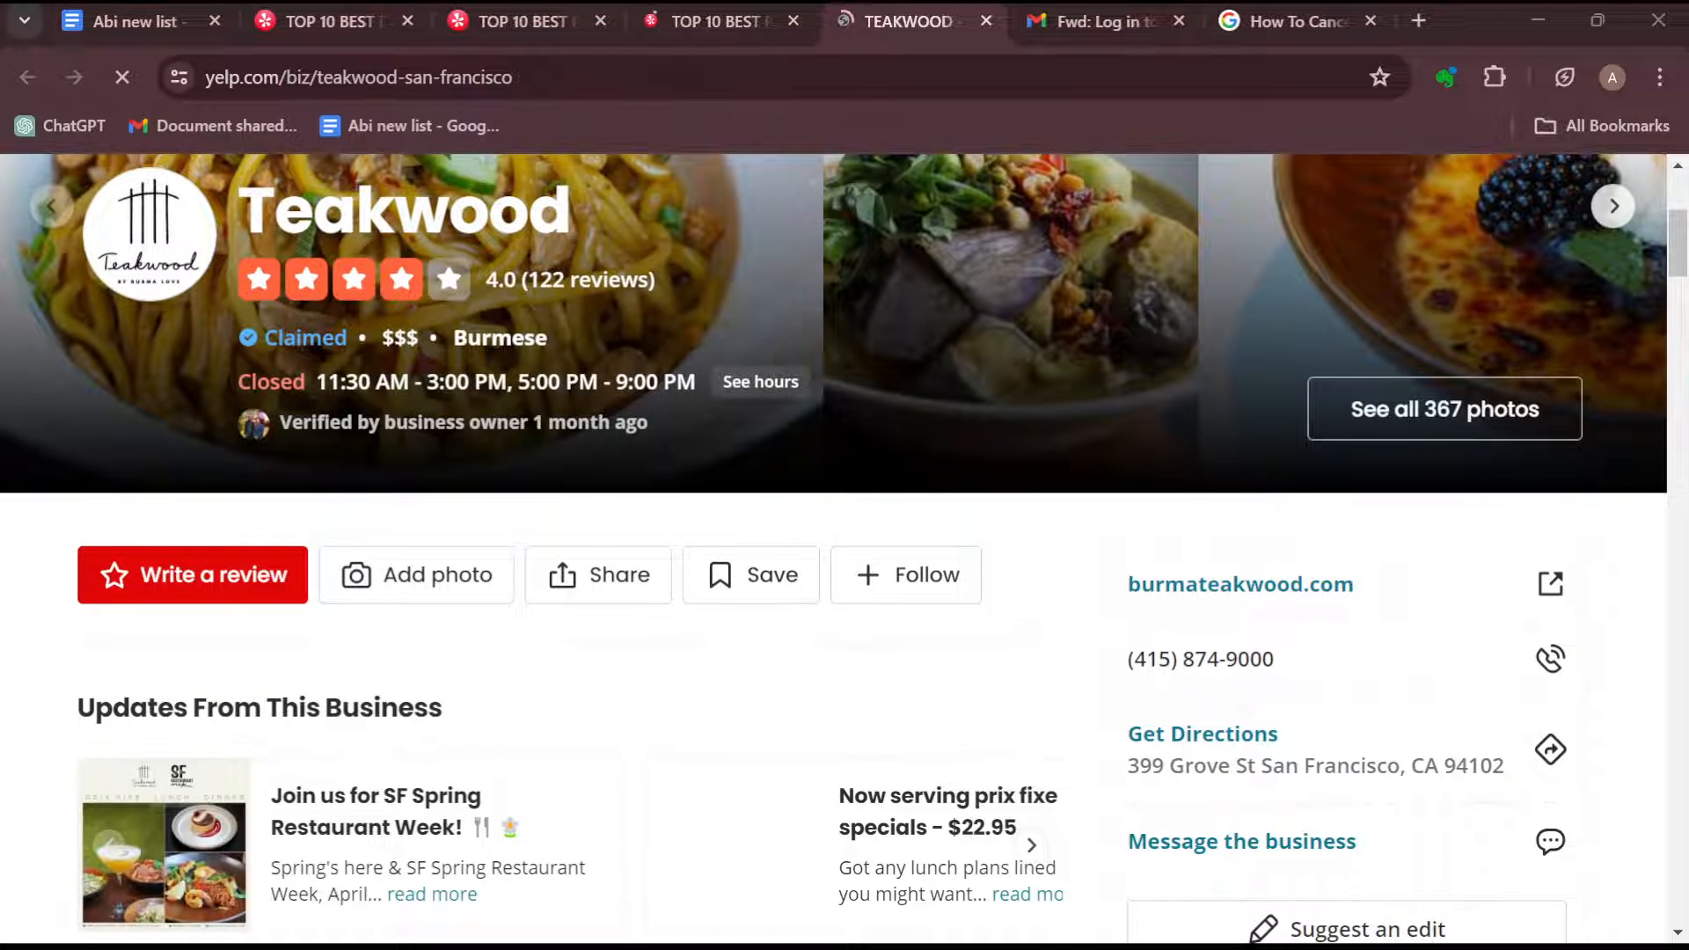
pyautogui.scroll(-3)
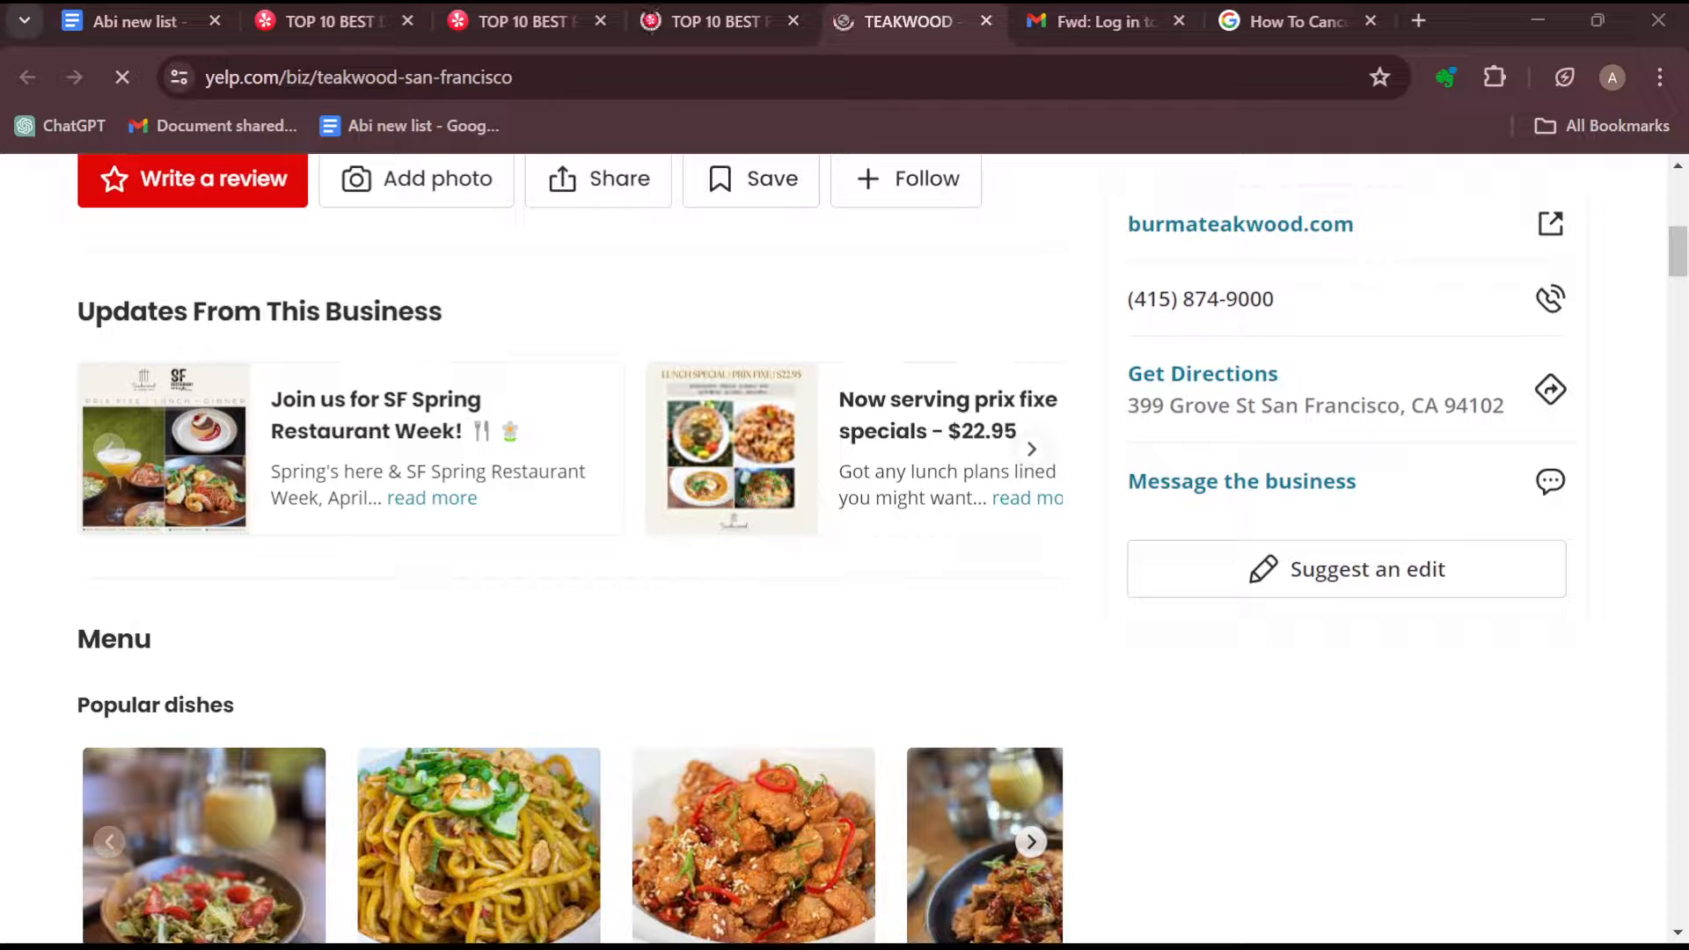
pyautogui.scroll(-3)
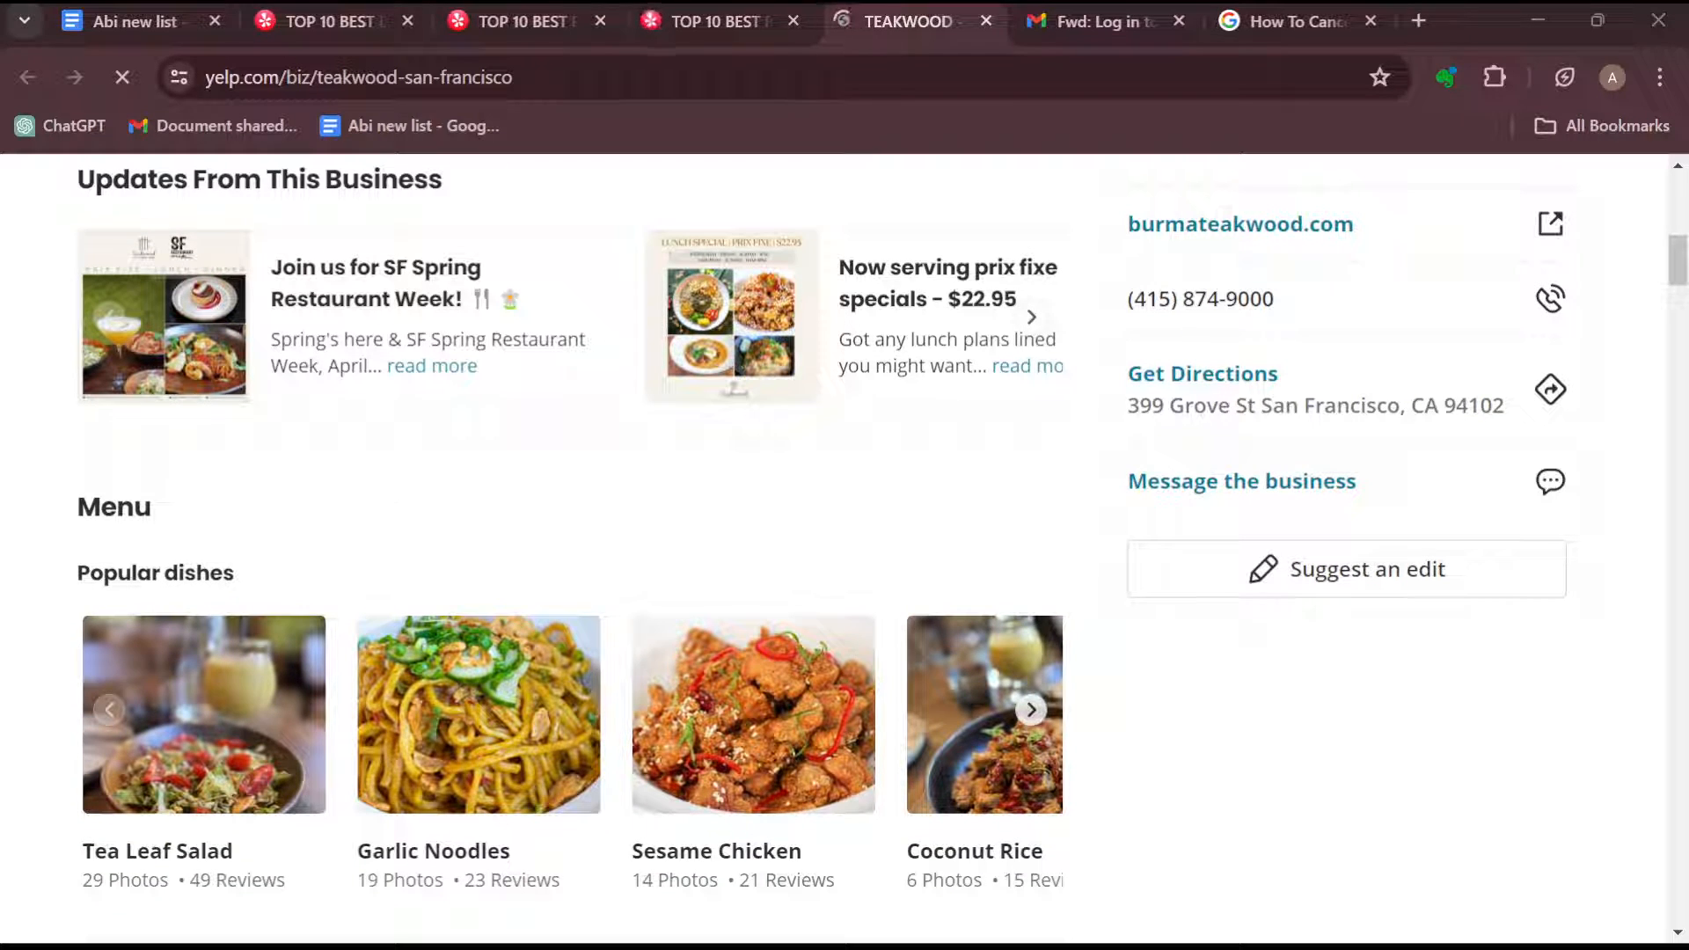
pyautogui.scroll(-3)
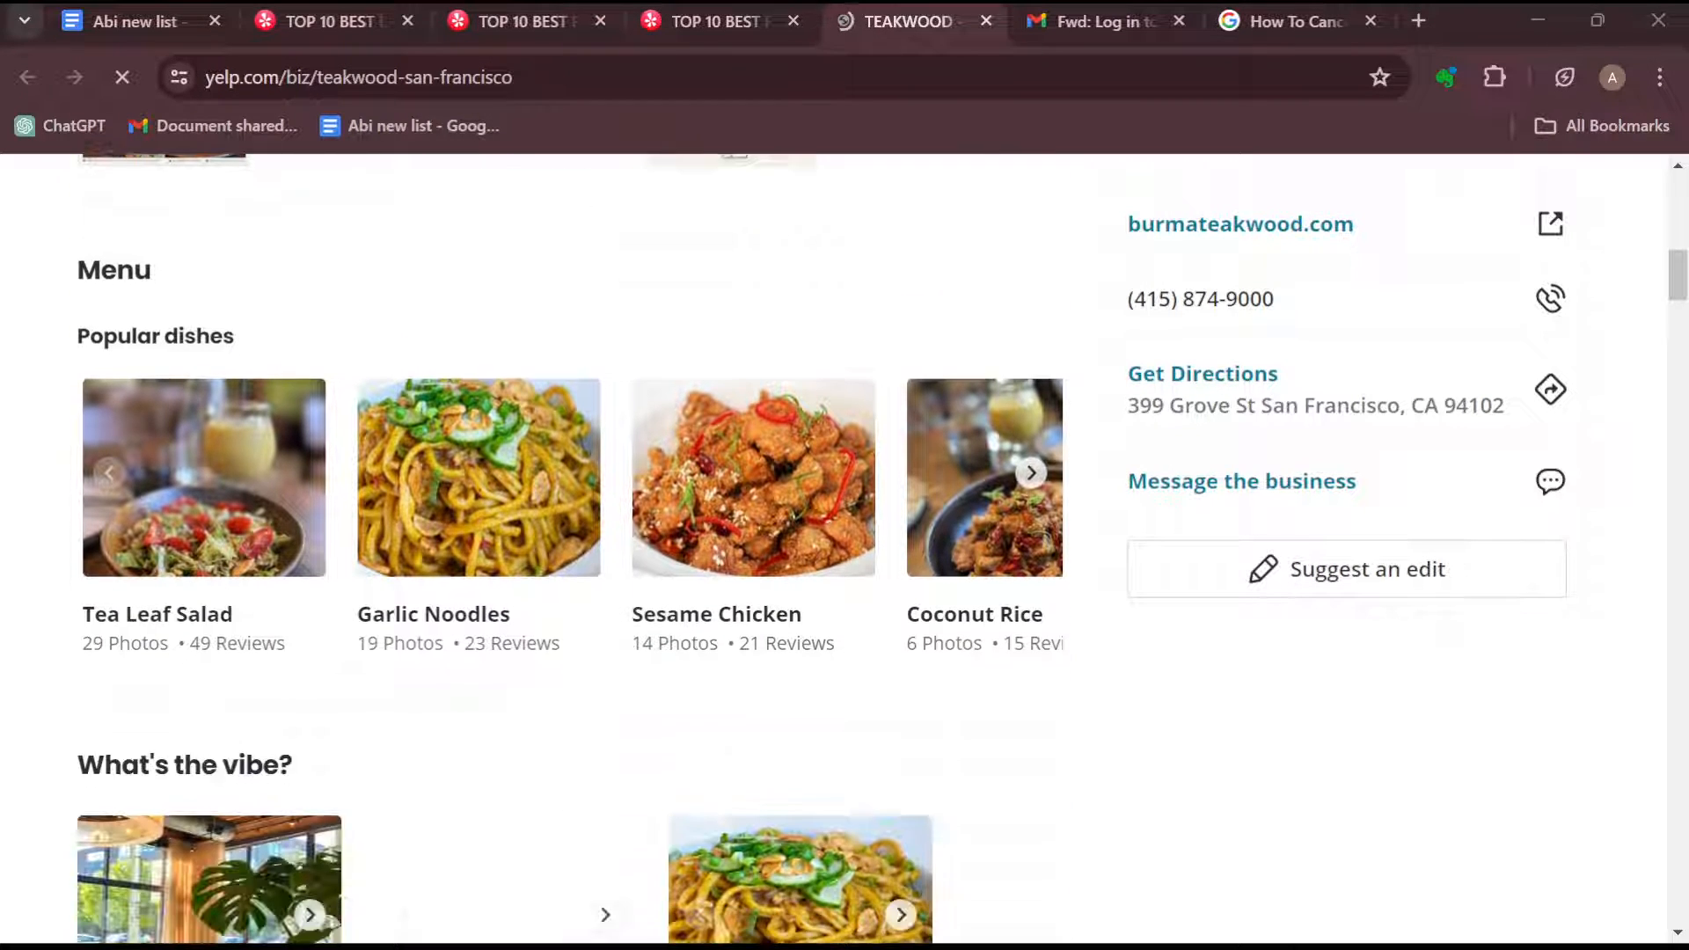
pyautogui.scroll(-3)
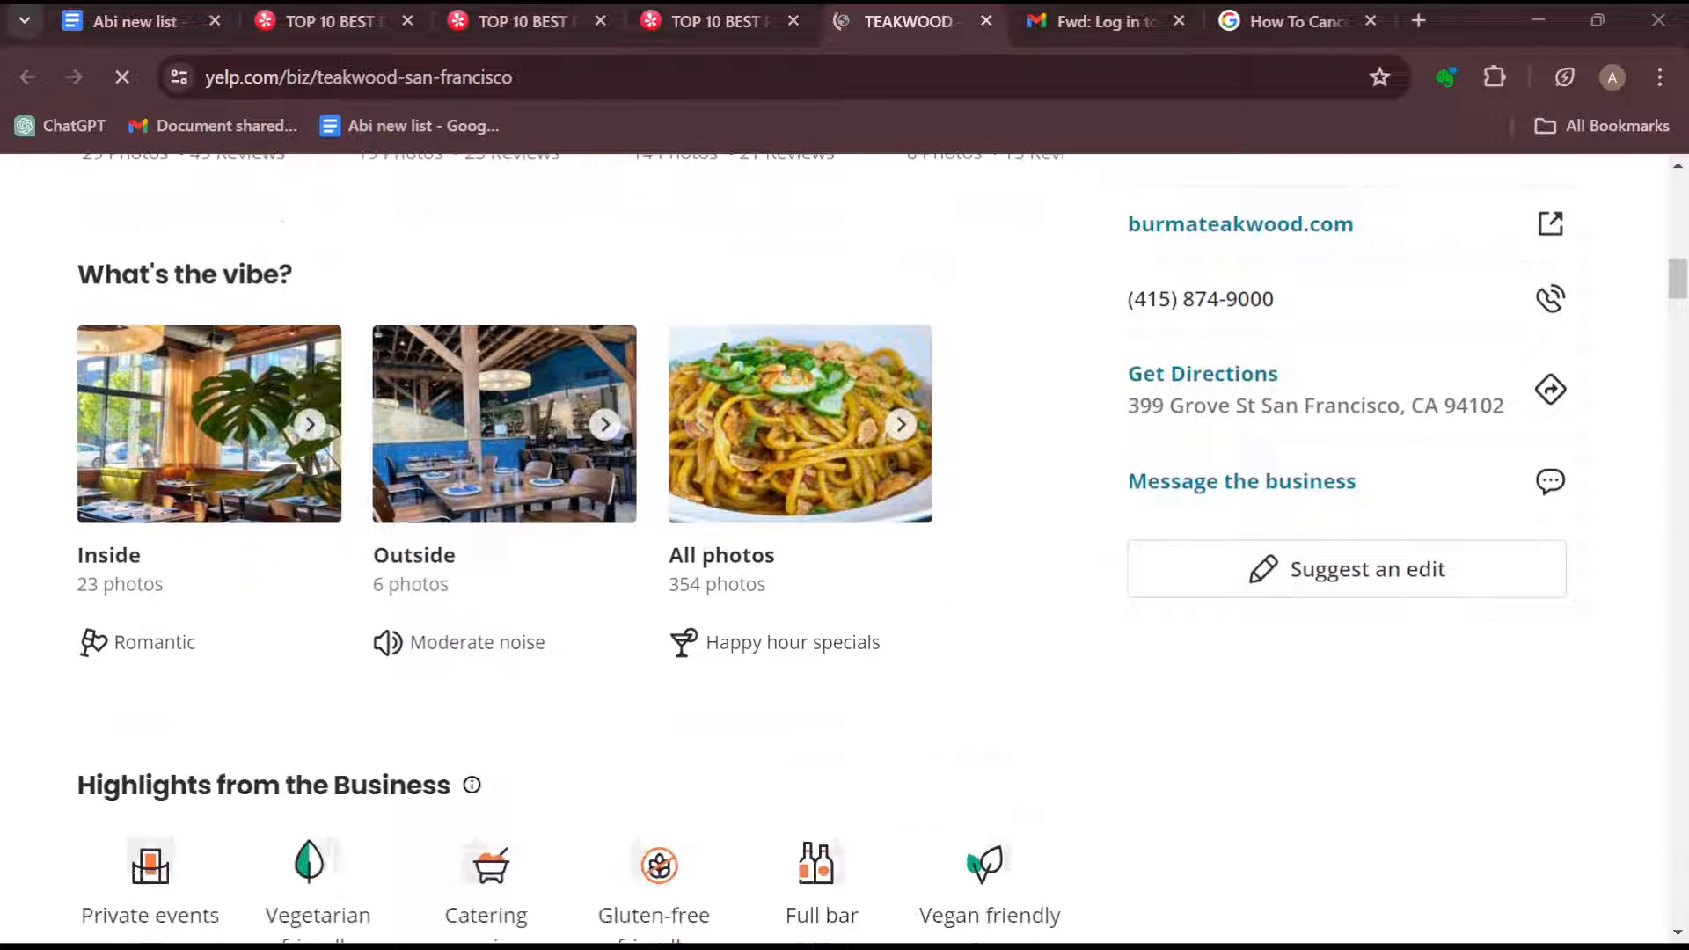
# Scroll to Amenities and More to confirm Teakwood Takes Reservations, then back up
pyautogui.scroll(-3)
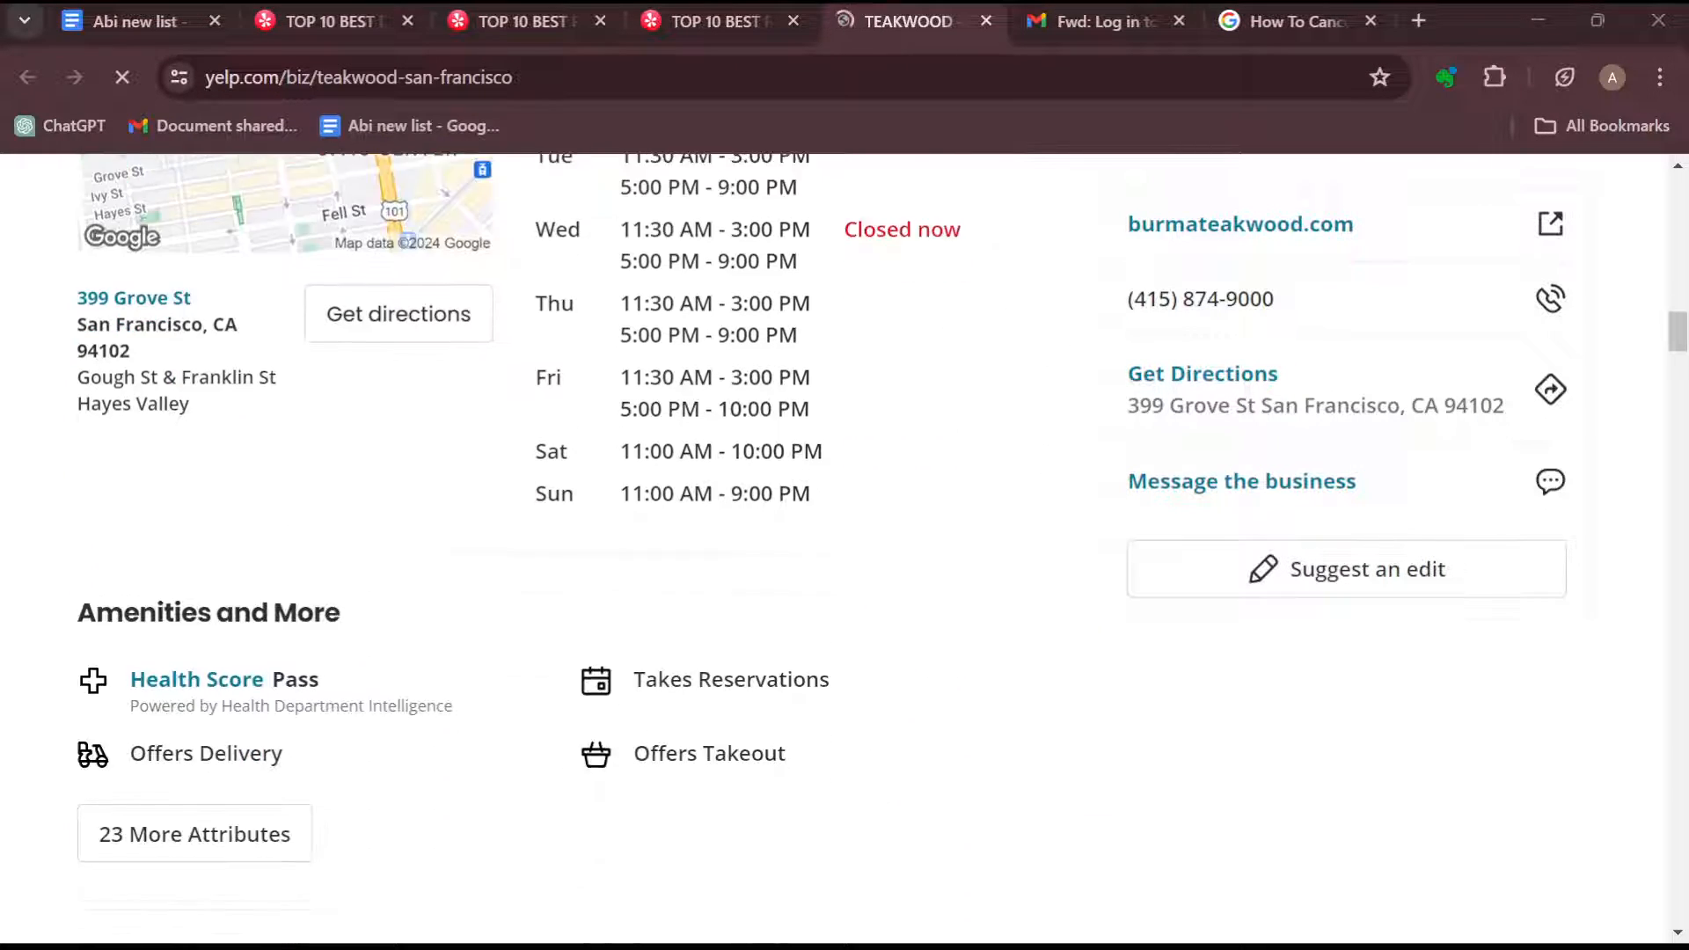
pyautogui.scroll(-3)
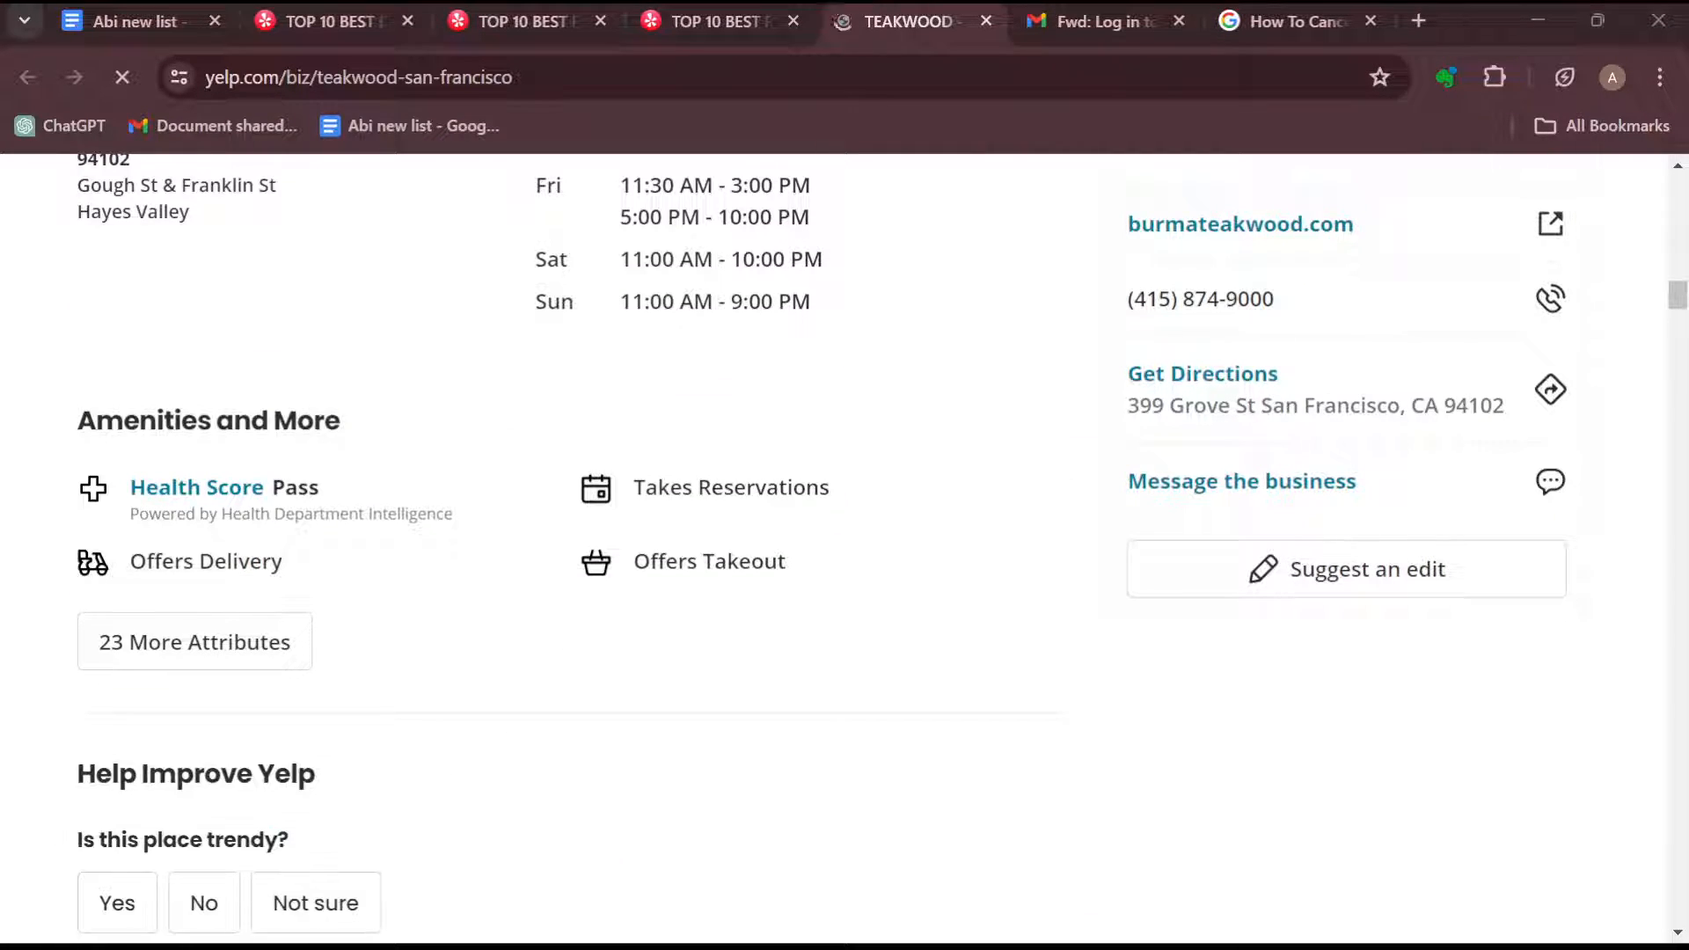
pyautogui.scroll(-3)
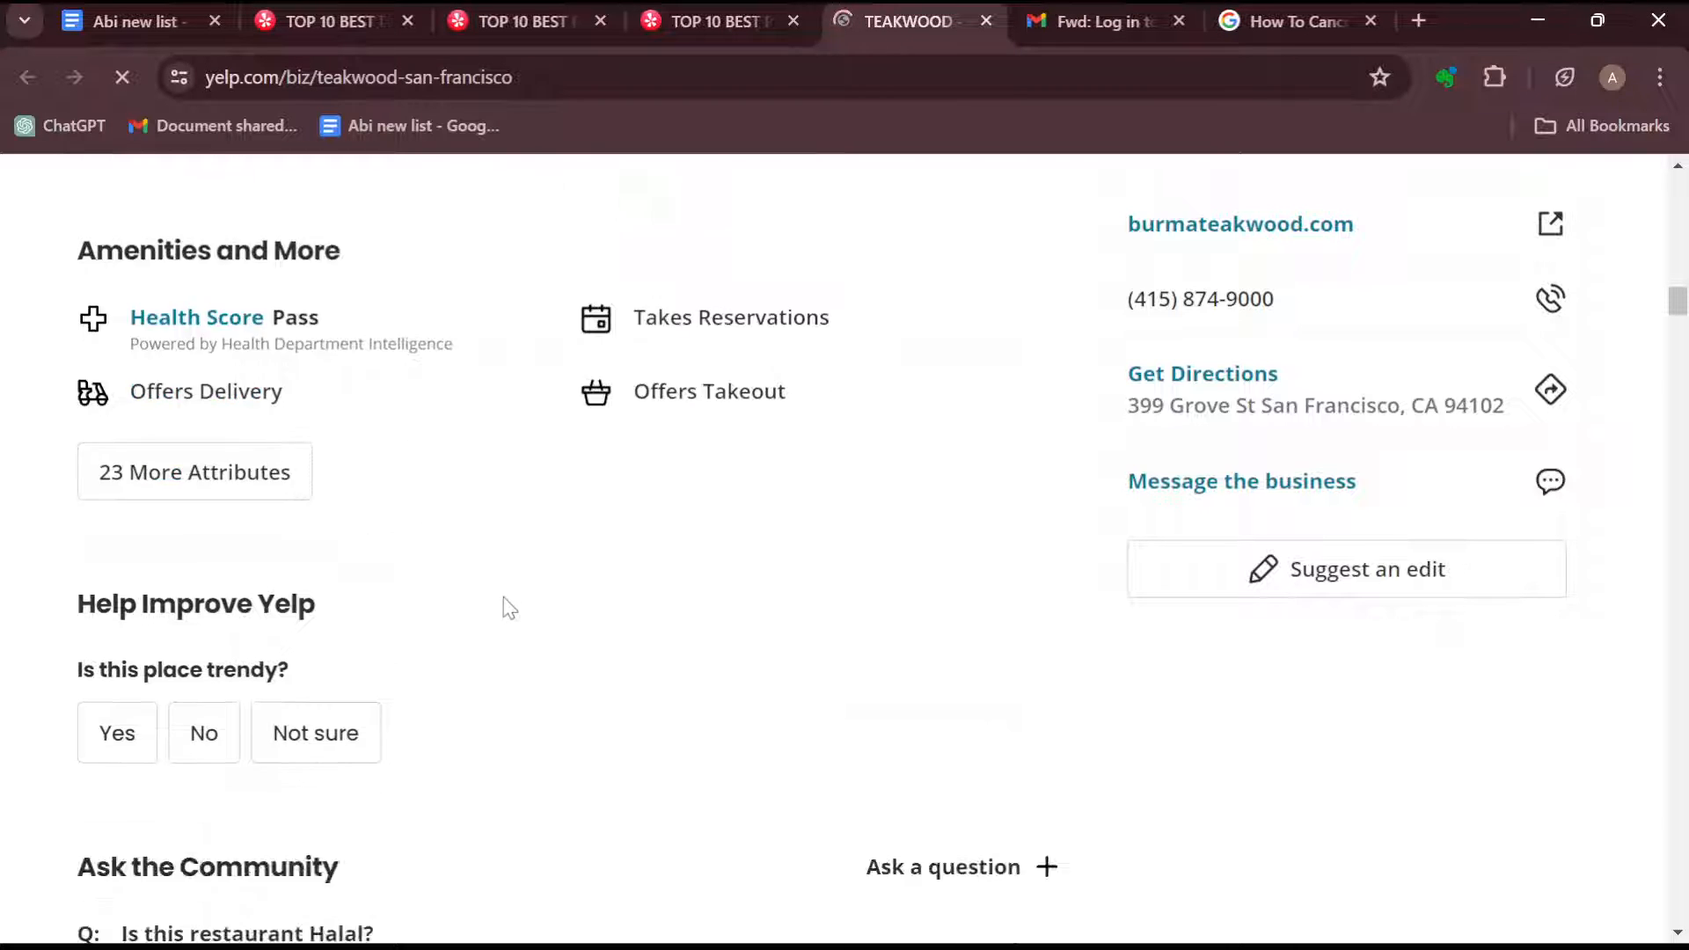
pyautogui.scroll(-3)
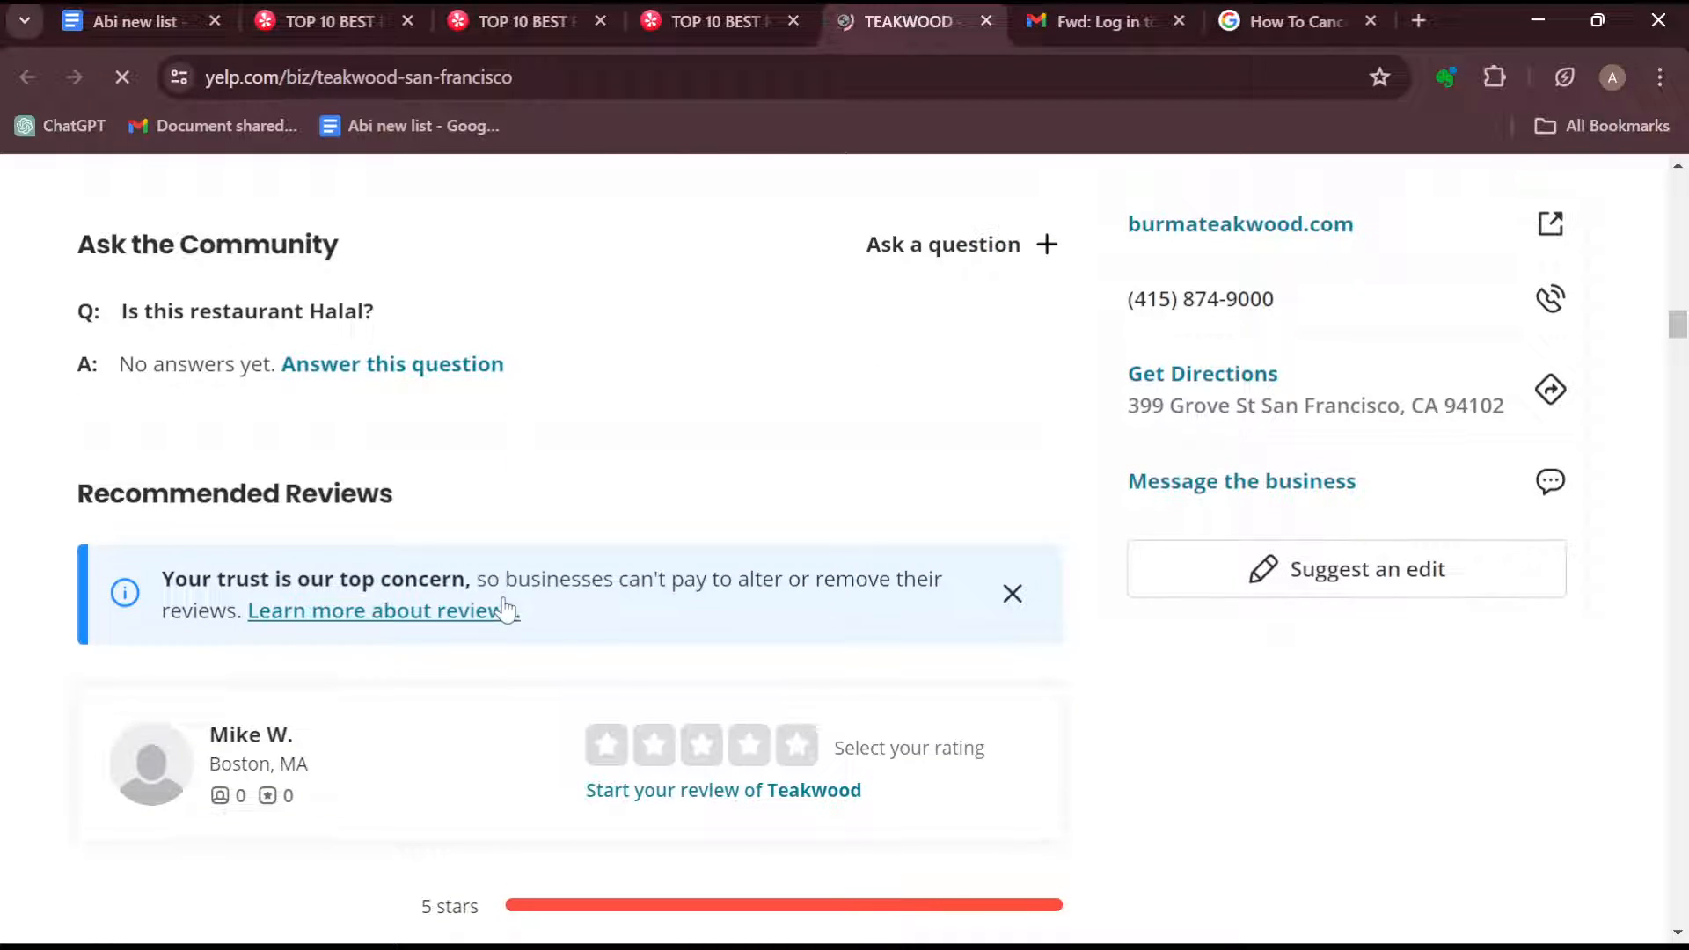
pyautogui.scroll(-3)
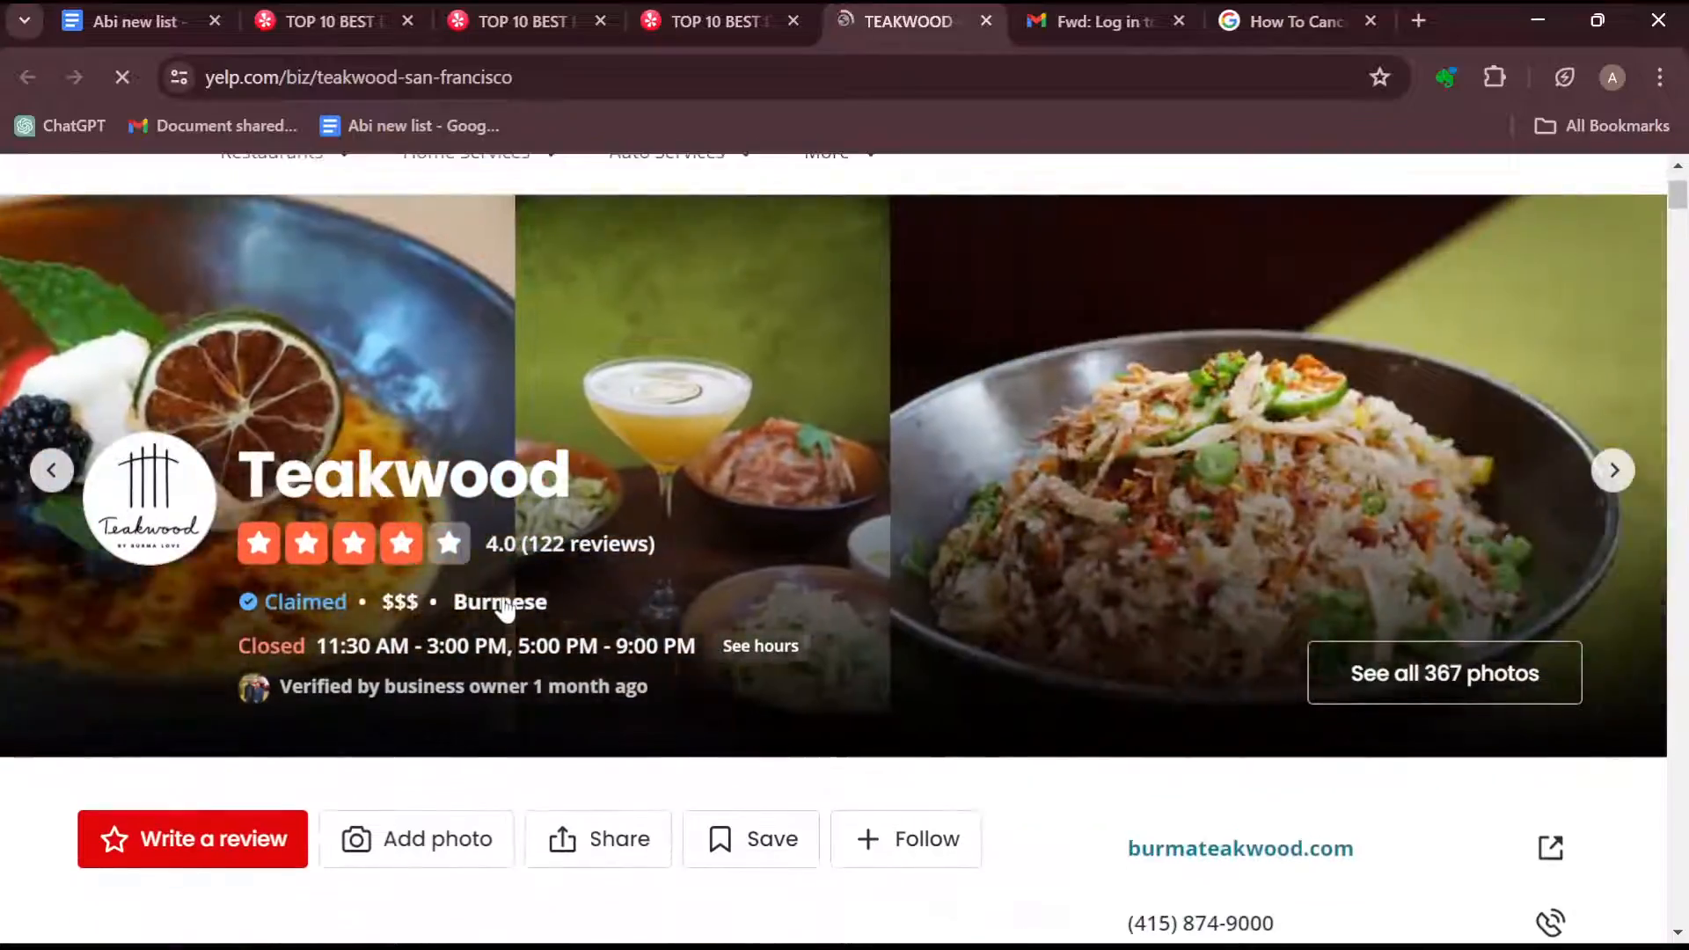
pyautogui.scroll(-3)
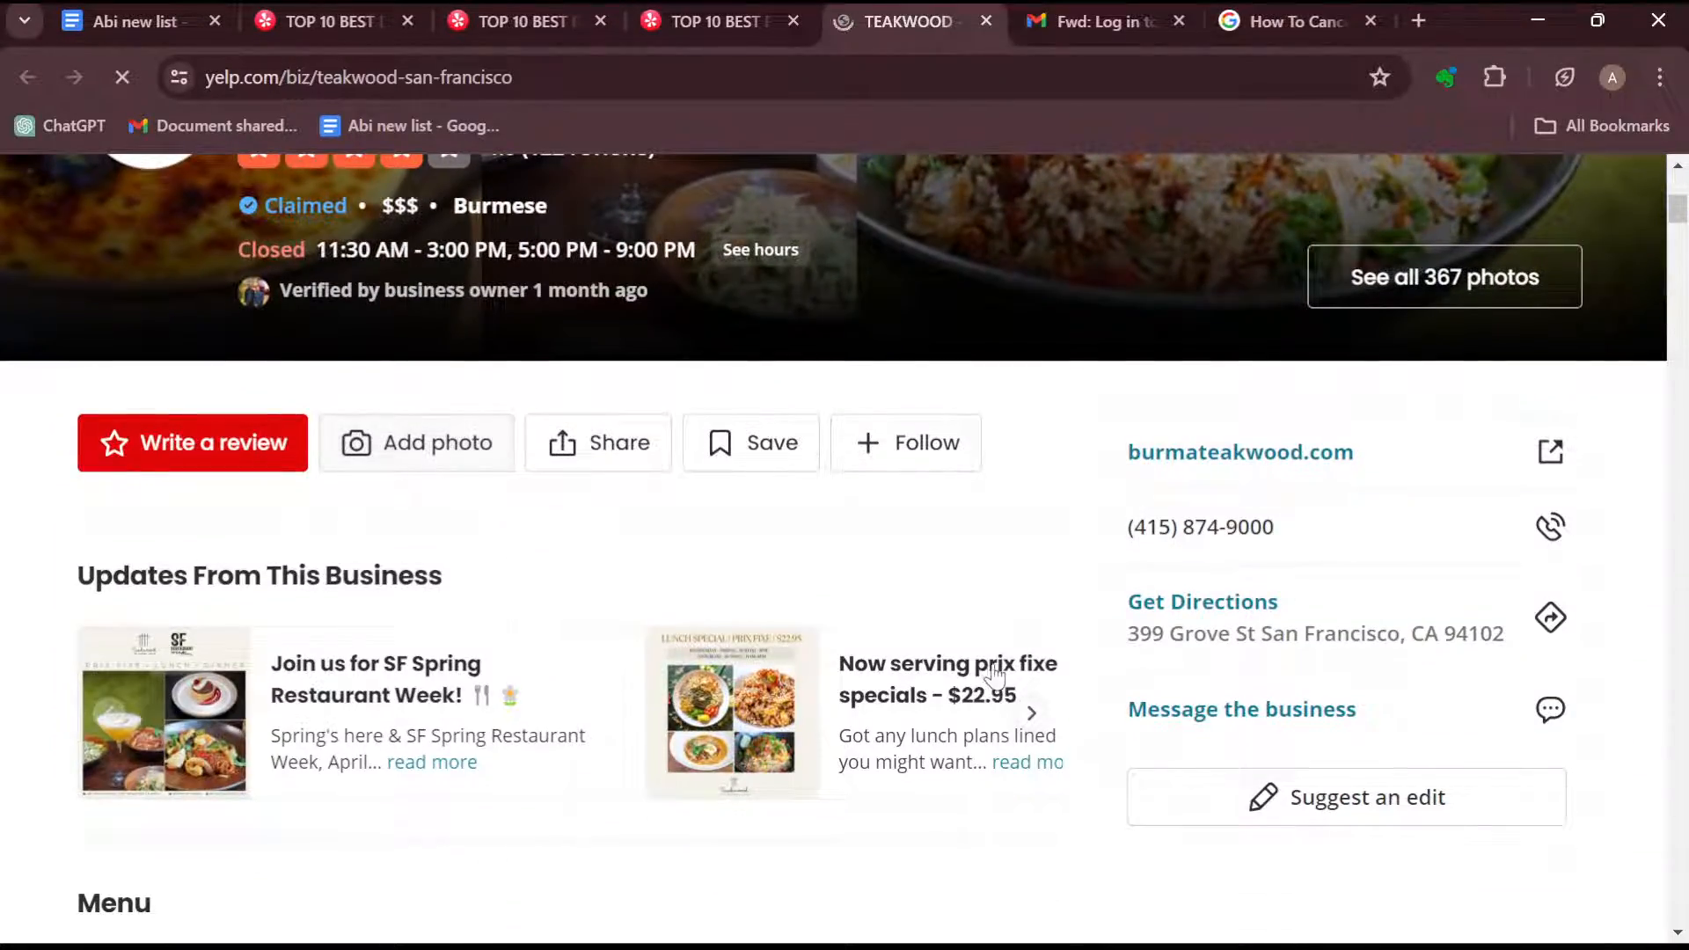
pyautogui.scroll(3)
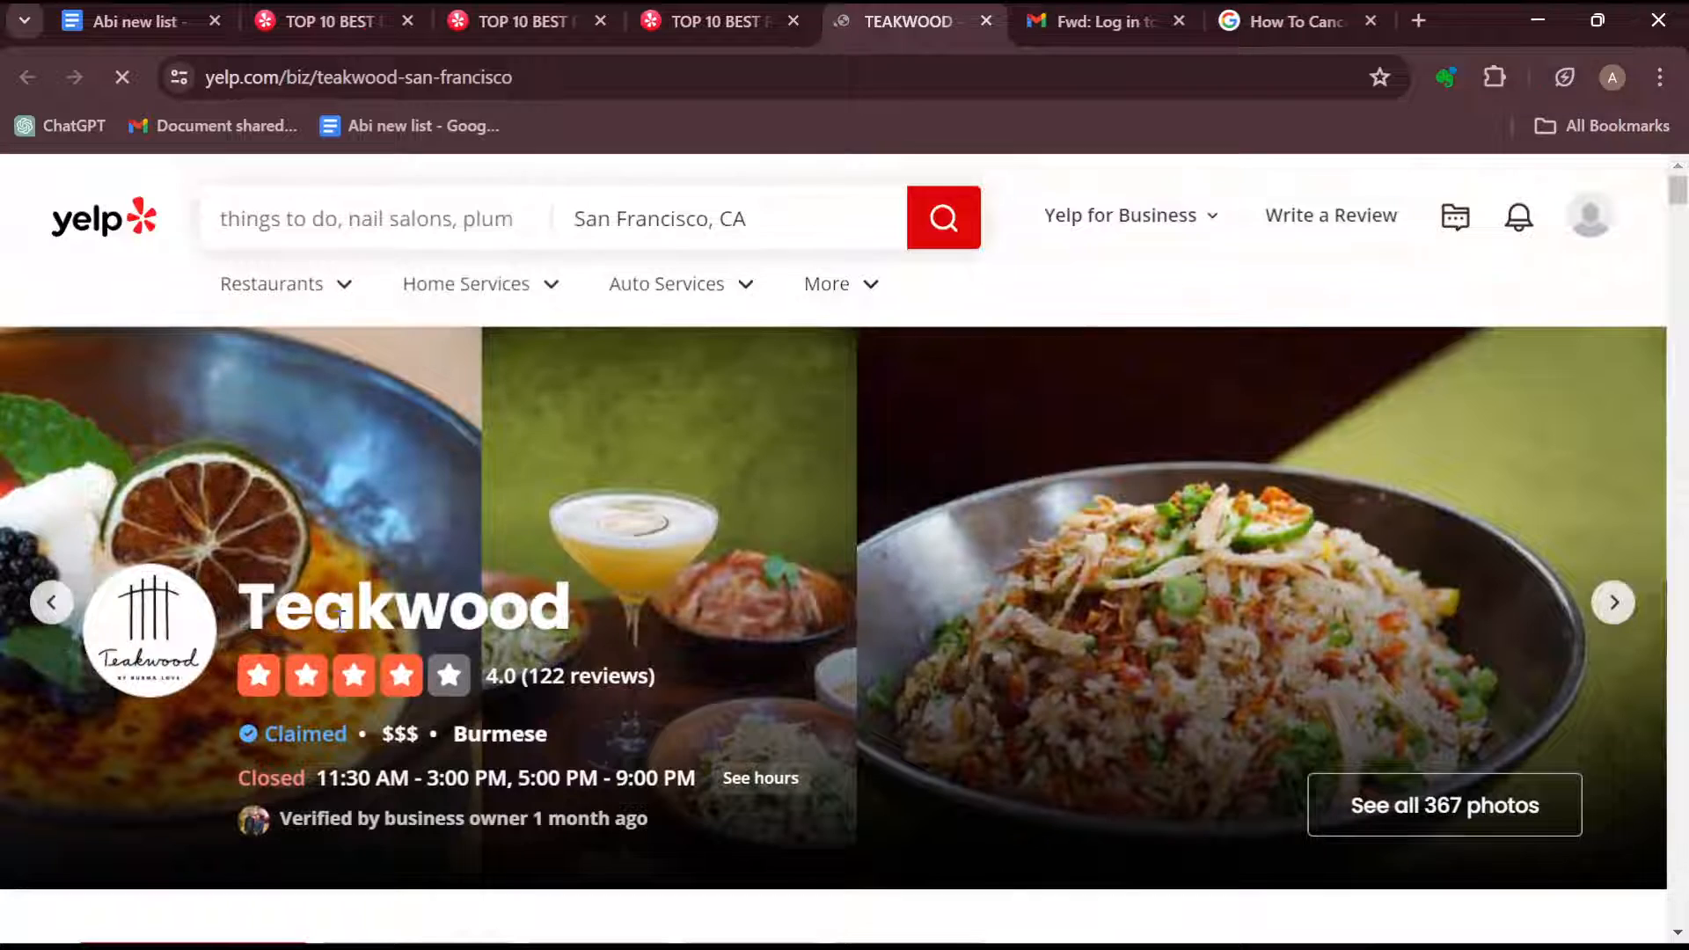